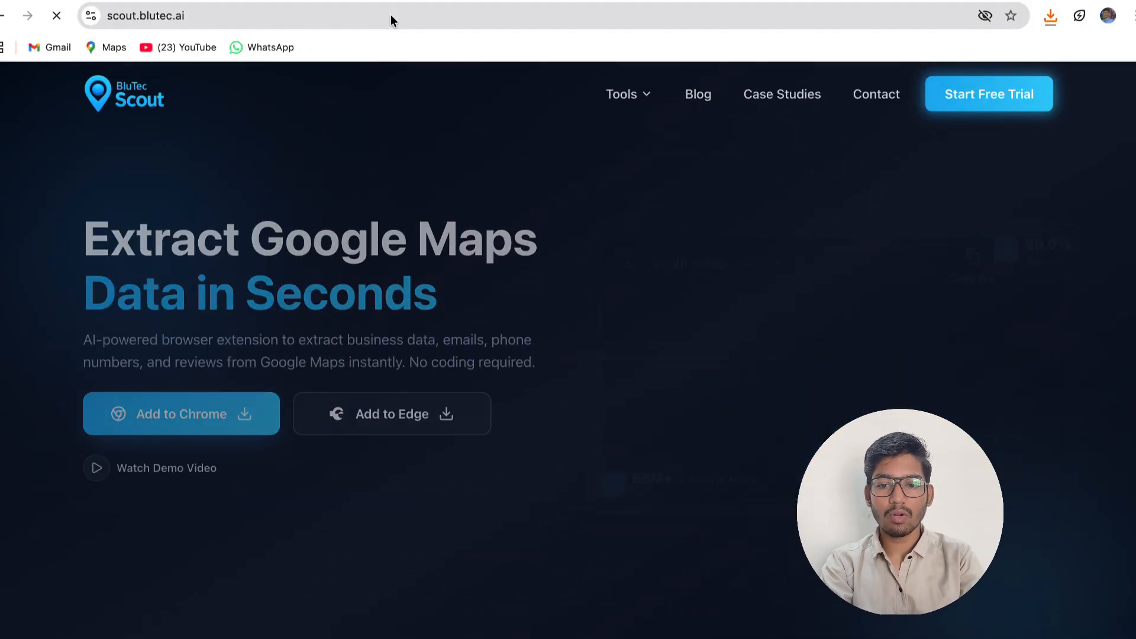
# - Download blutec-scout-chrome.zip from scout.blutec.ai via Add to Chrome
pyautogui.click(1050, 16)
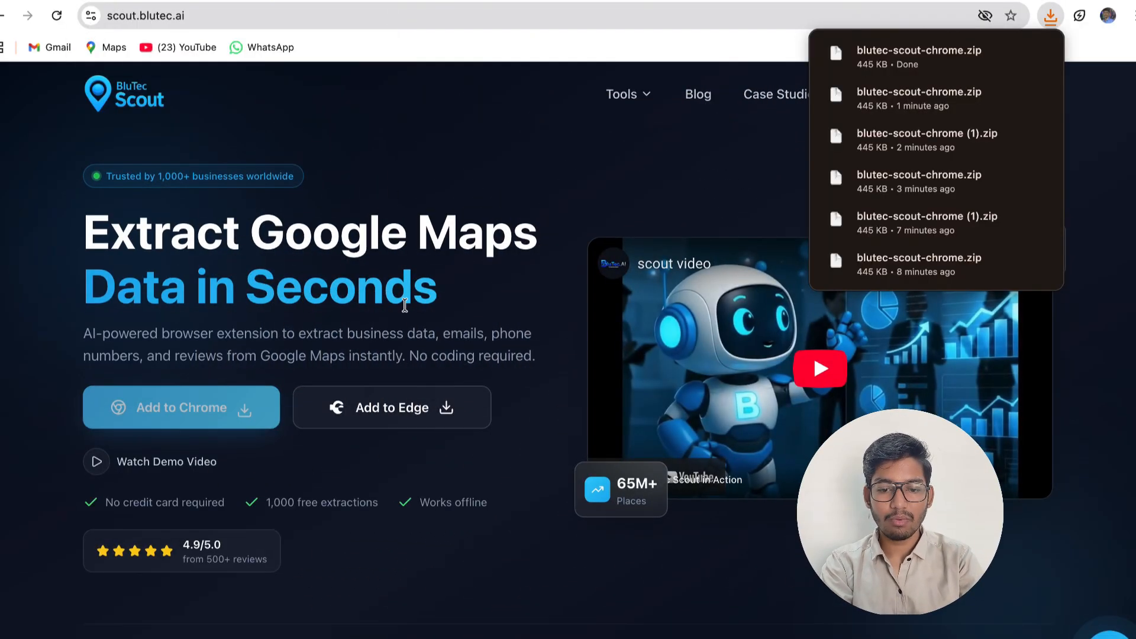
pyautogui.moveTo(983, 61)
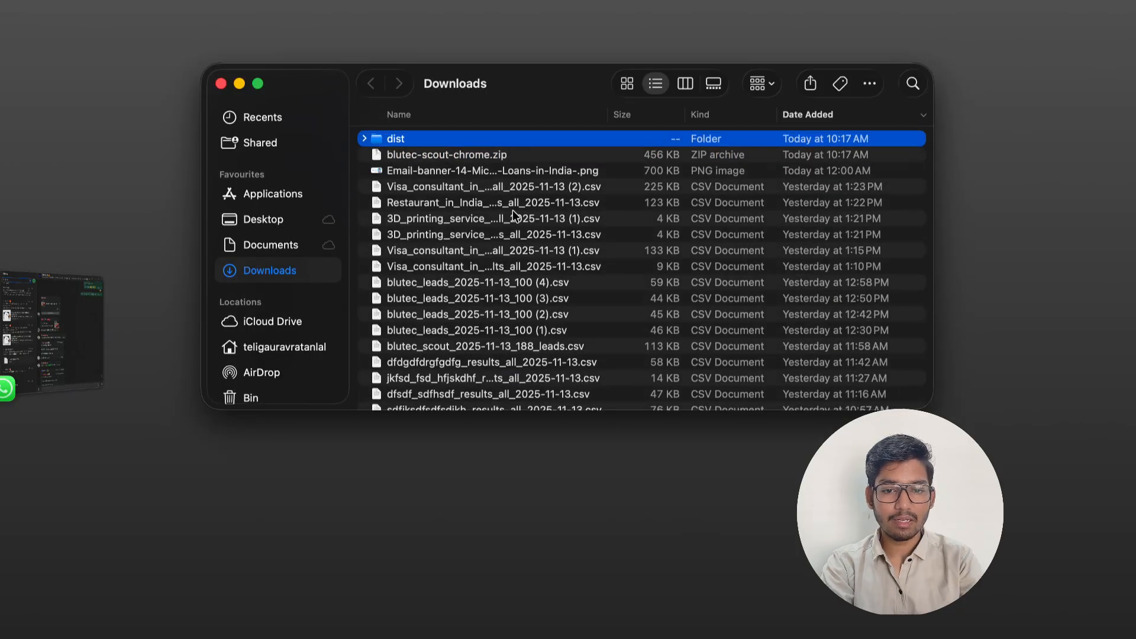
pyautogui.moveTo(386, 149)
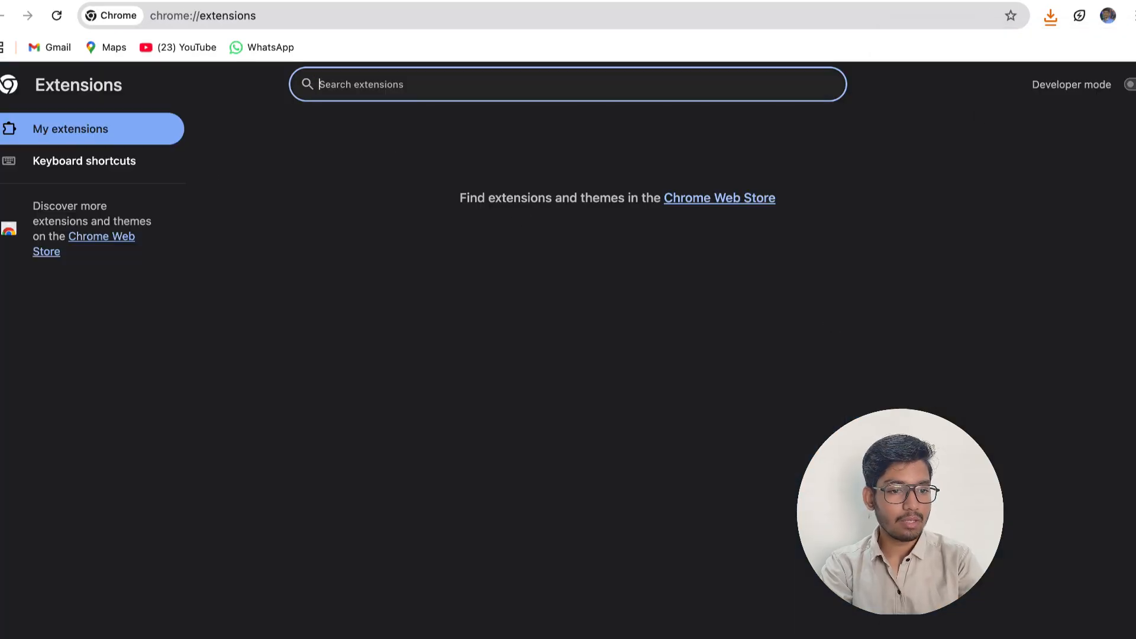
# - Enable Developer mode and pick the dist folder for Load unpacked
pyautogui.click(1127, 84)
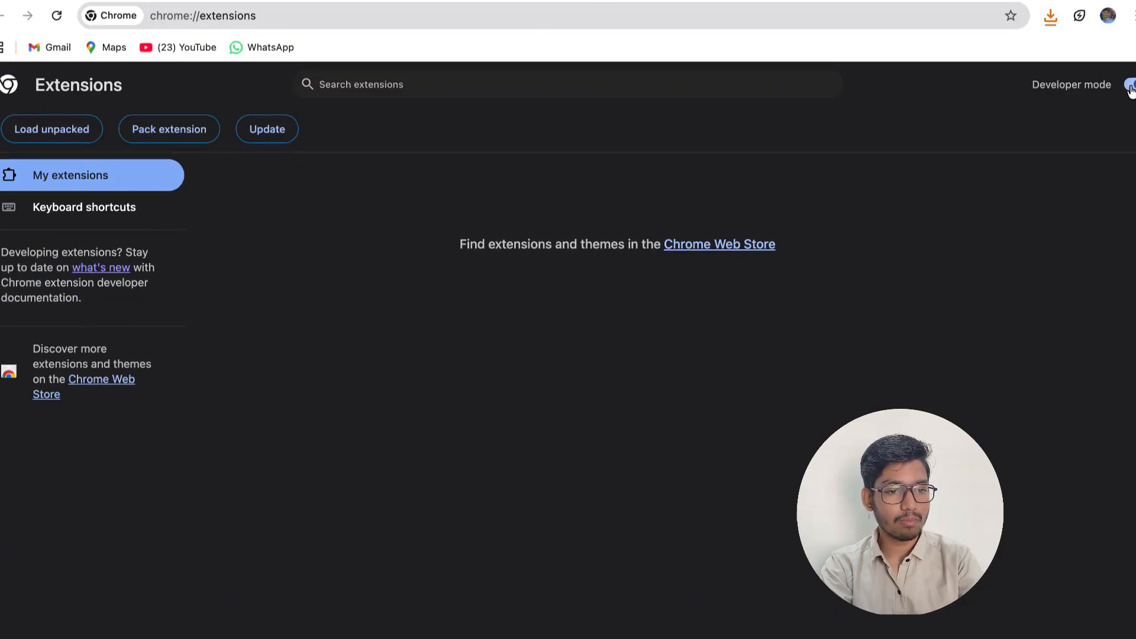
pyautogui.click(51, 129)
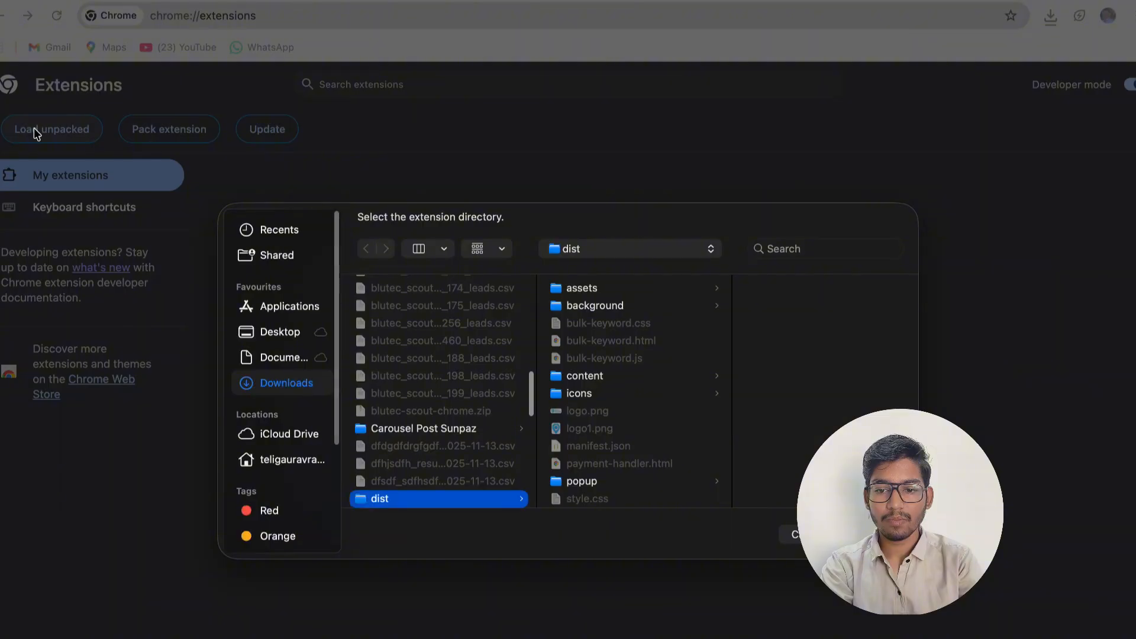
pyautogui.scroll(-3)
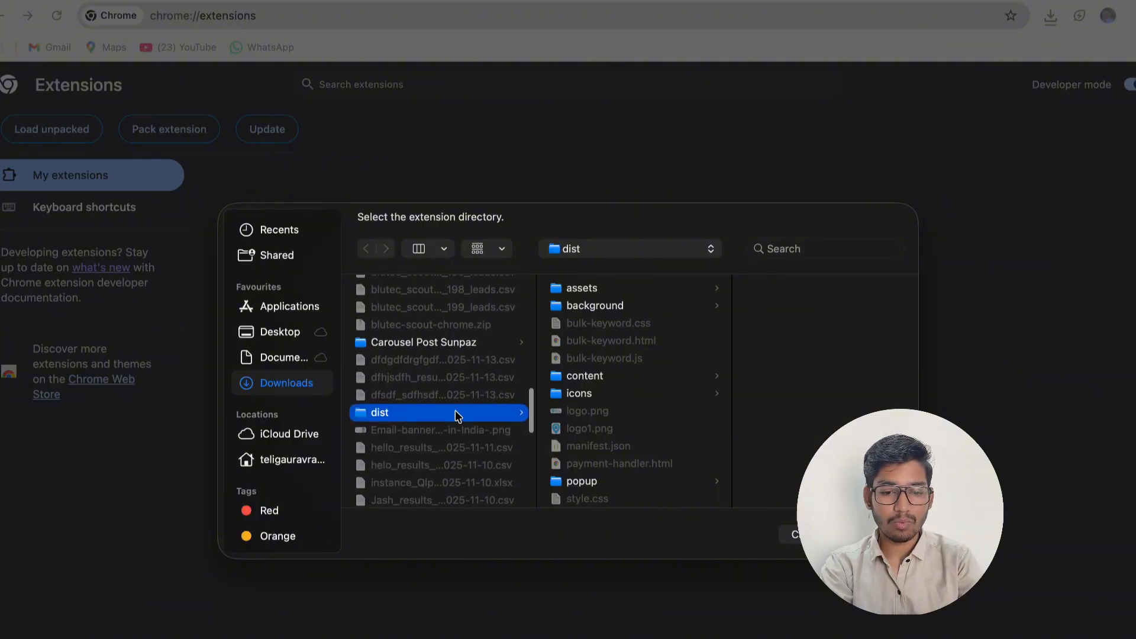
pyautogui.moveTo(500, 420)
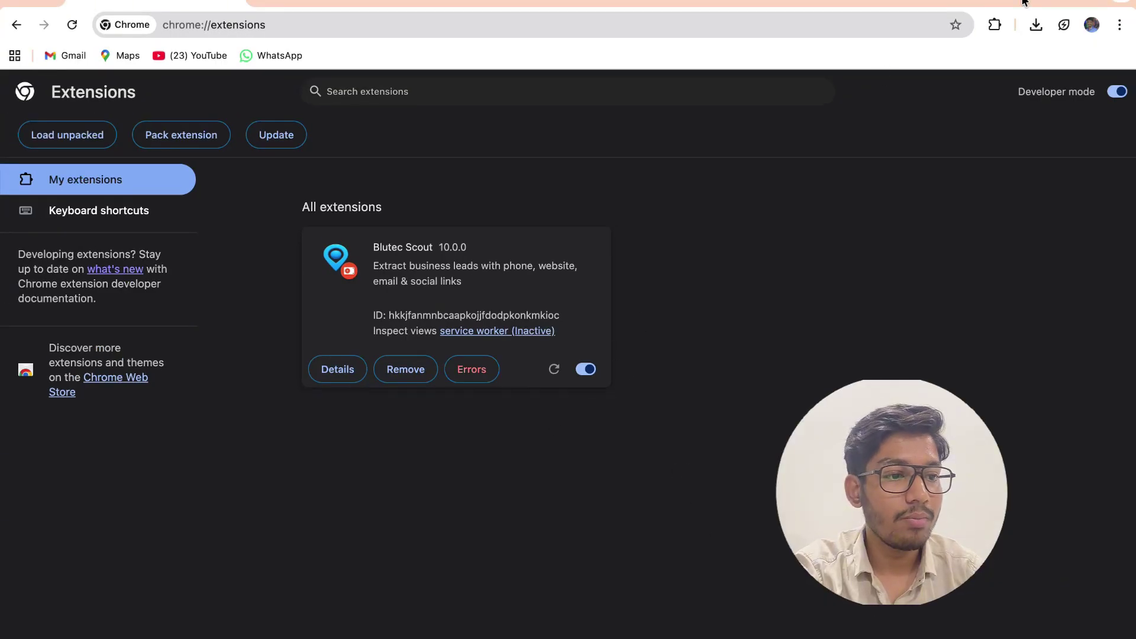
# - Sign in to Blutec Scout with a Google account from the toolbar icon
pyautogui.click(994, 23)
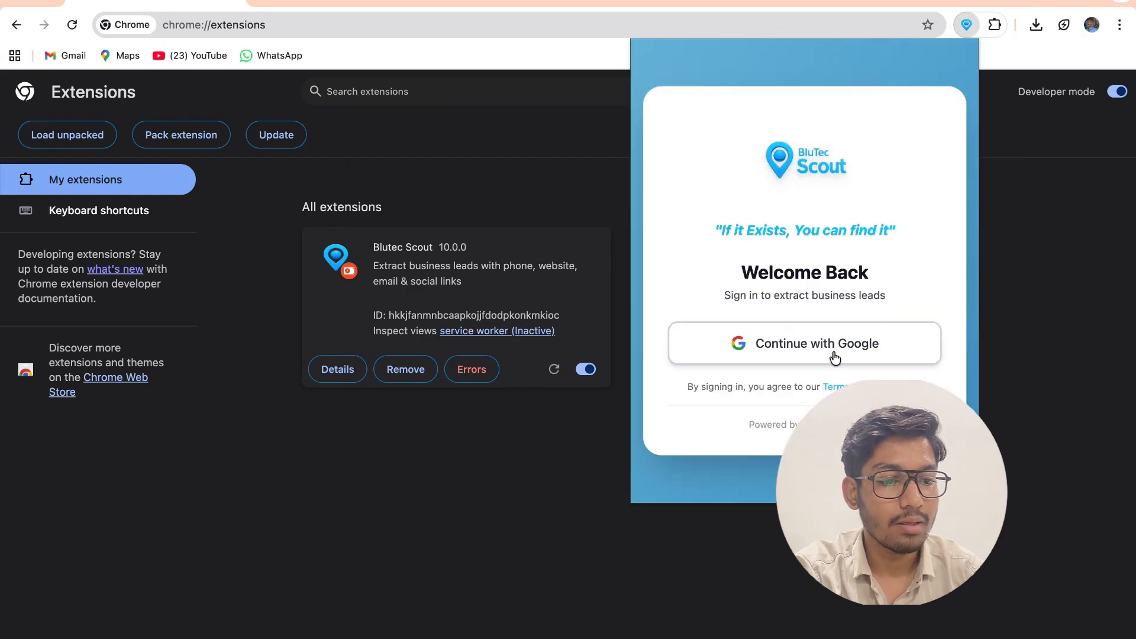
pyautogui.click(804, 343)
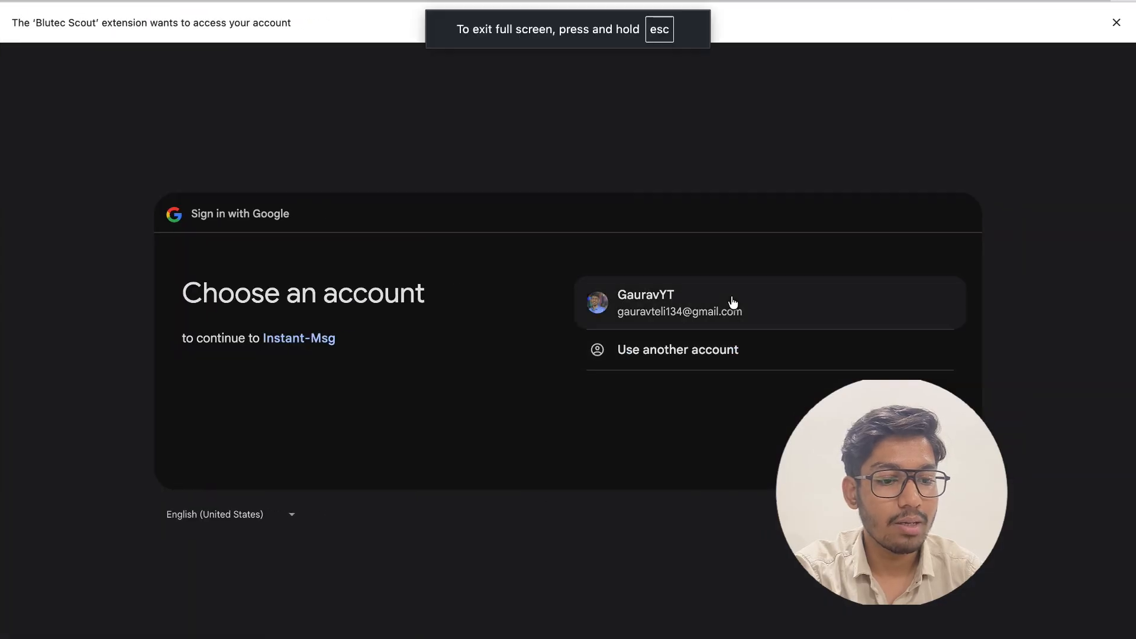
pyautogui.click(732, 302)
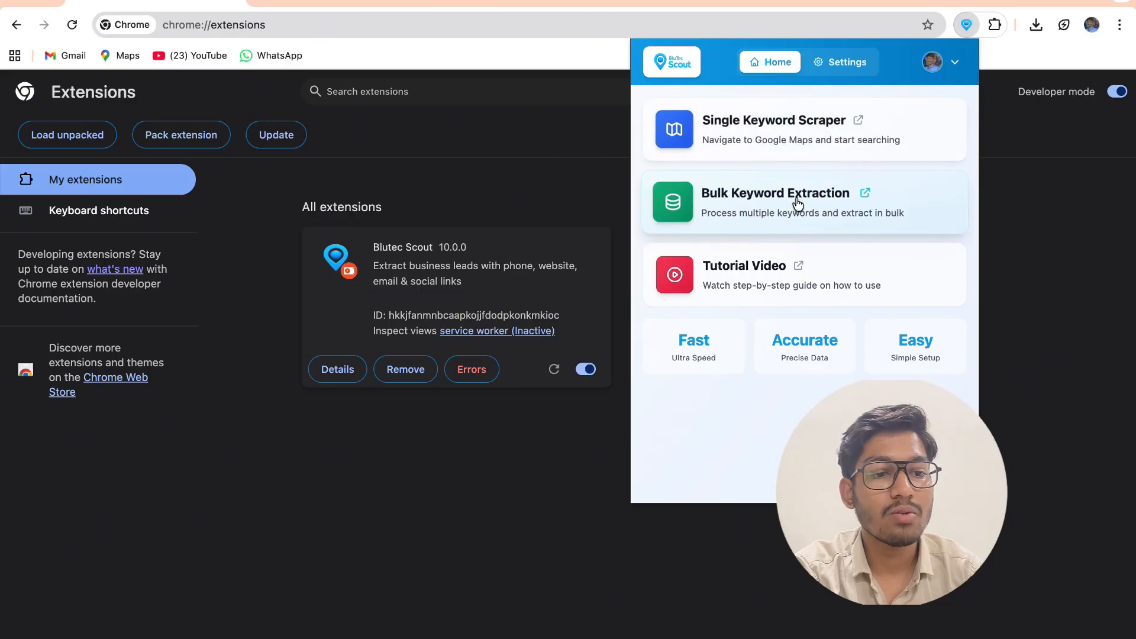
pyautogui.moveTo(750, 138)
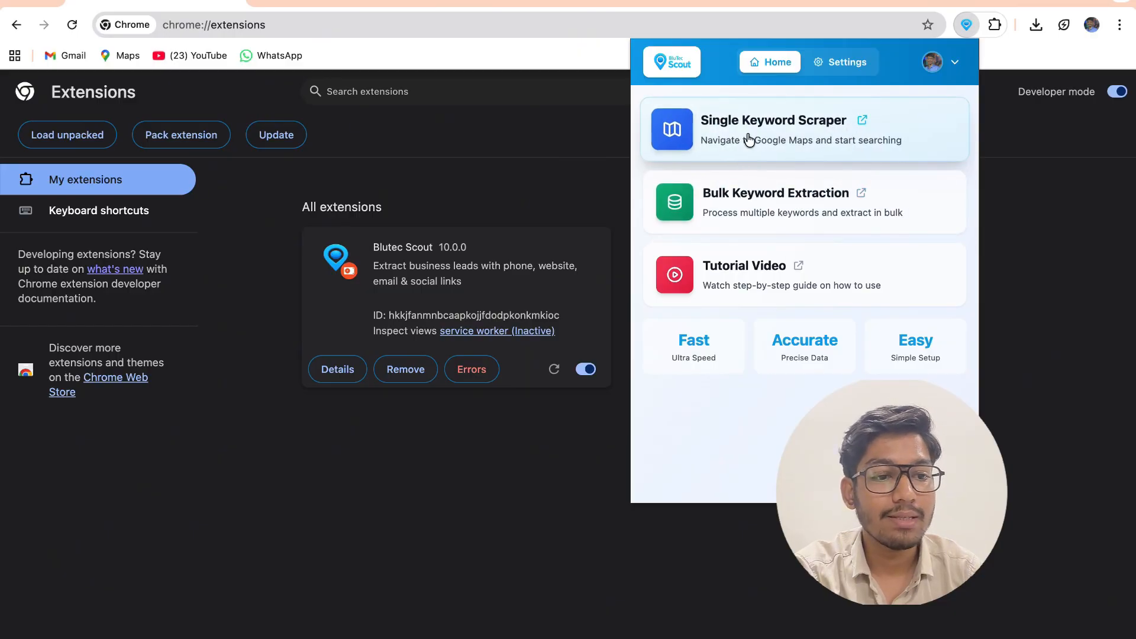
pyautogui.moveTo(744, 223)
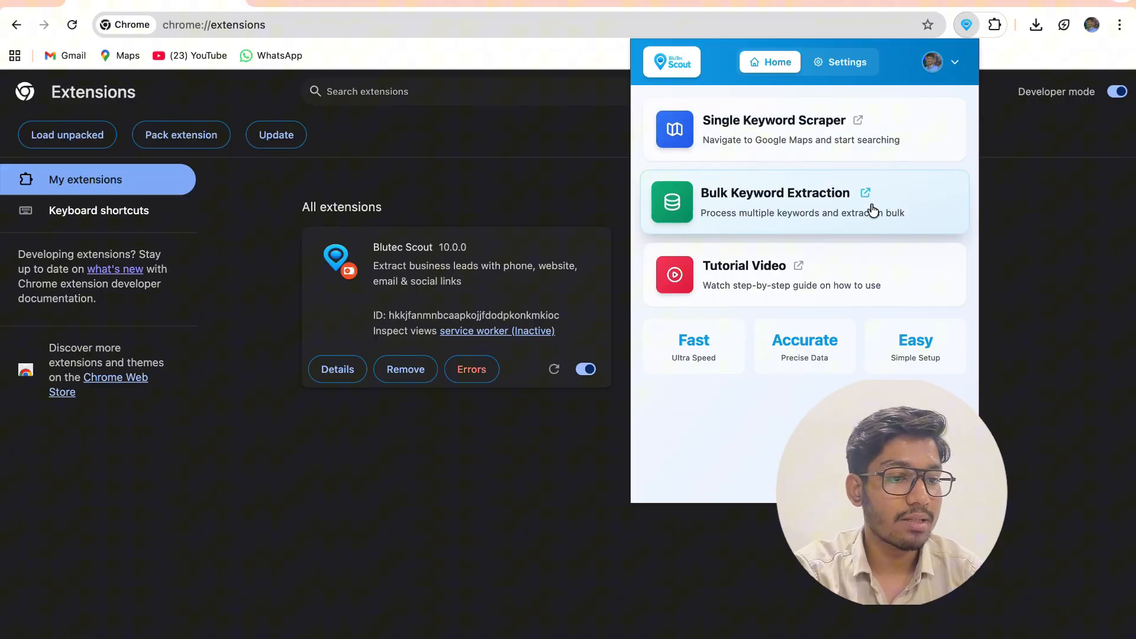
pyautogui.moveTo(750, 134)
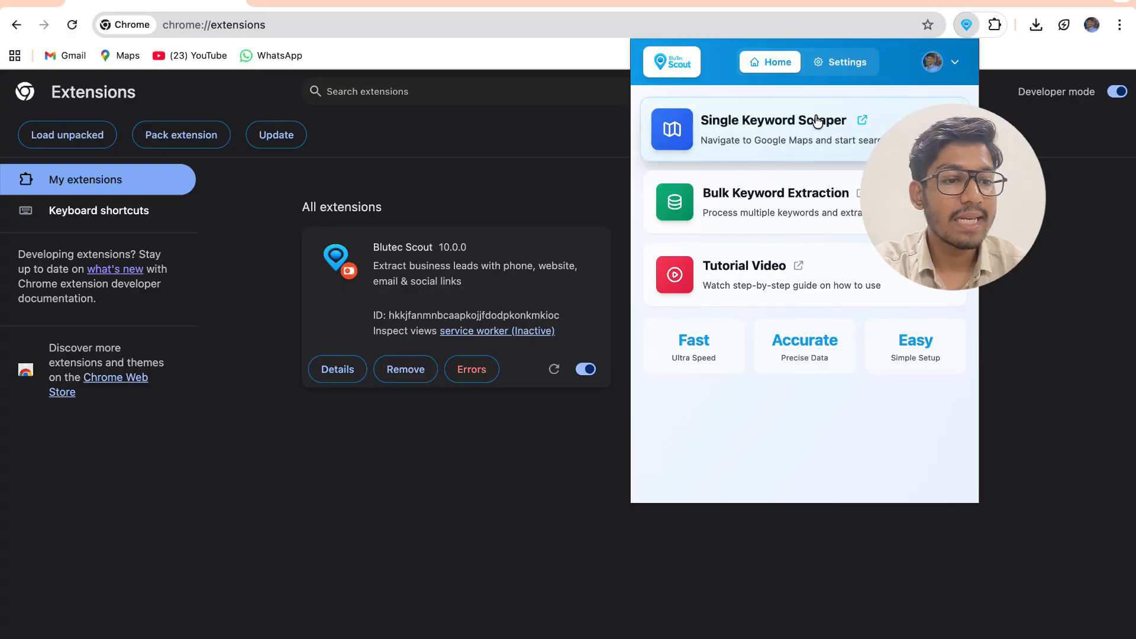
# - Search Google Maps for 'visa consultant in abu dhabi' from the Single Keyword Scraper
pyautogui.click(767, 120)
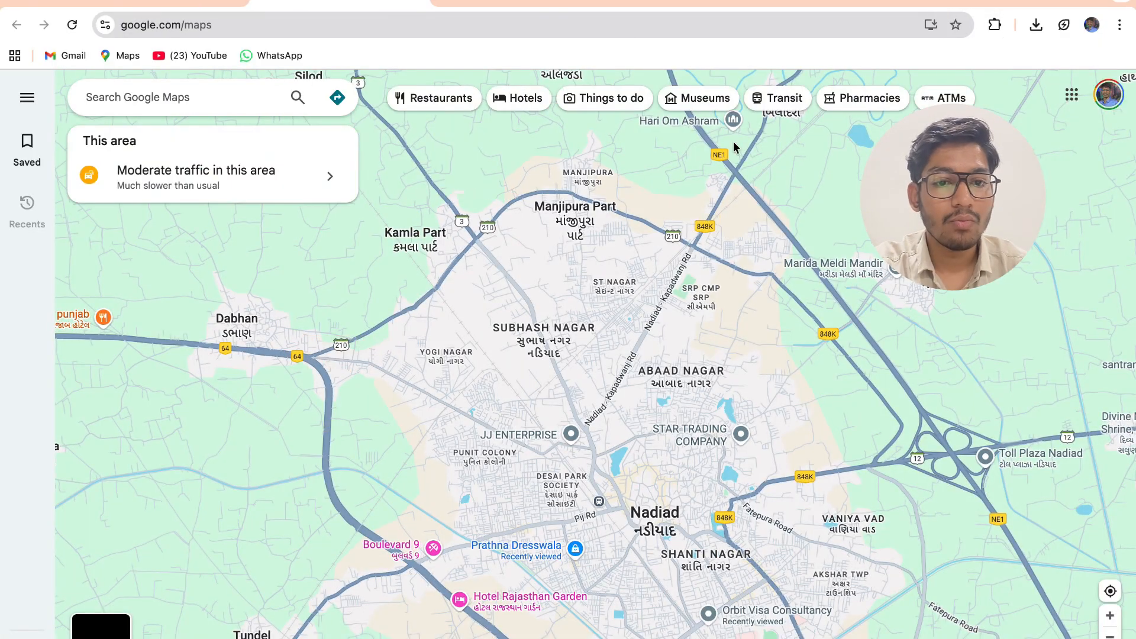
pyautogui.click(181, 97)
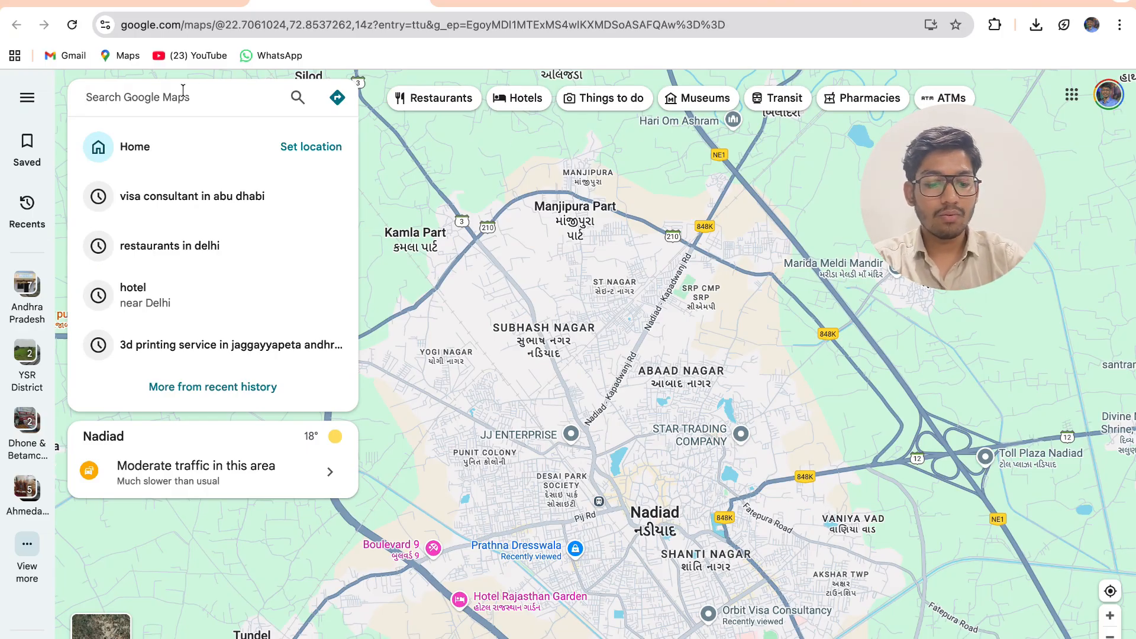
pyautogui.write('visa')
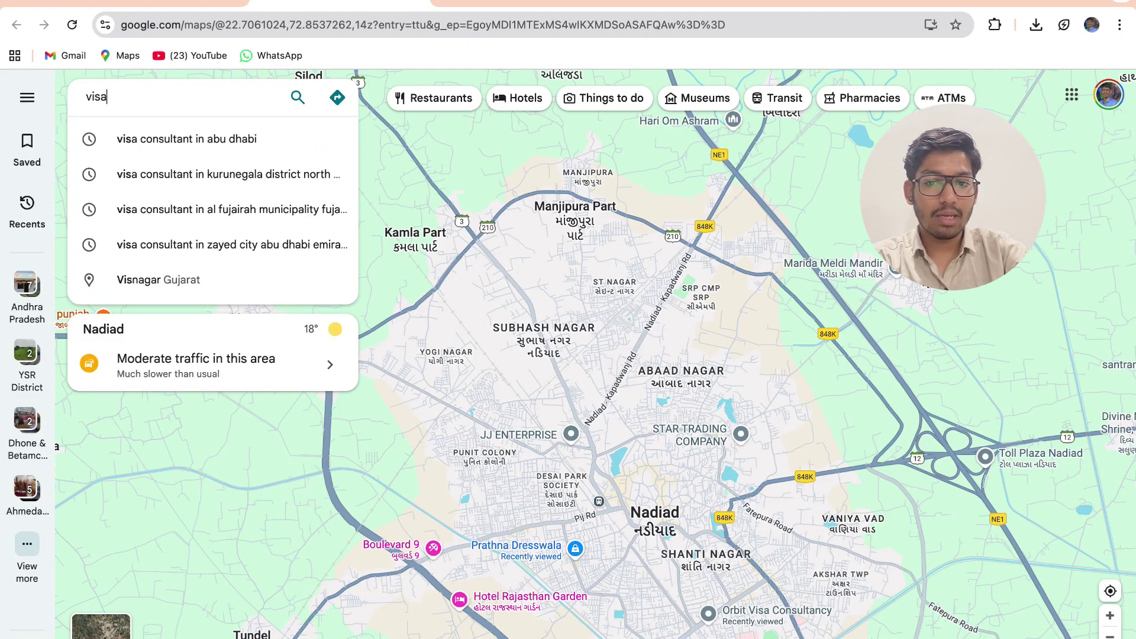
pyautogui.write('consultant')
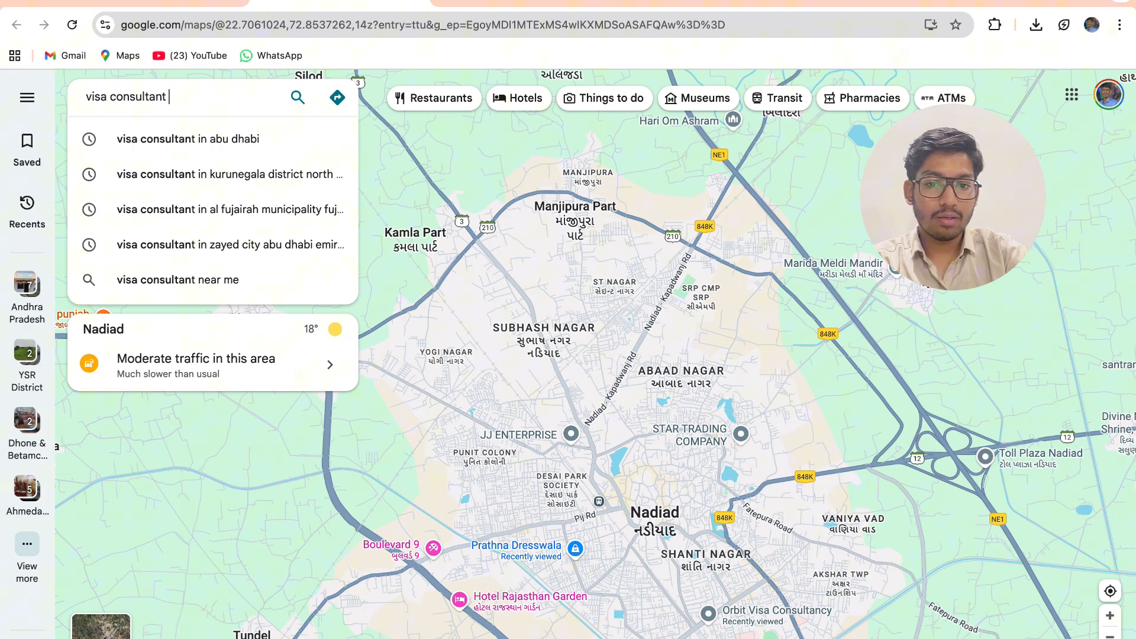
pyautogui.click(188, 138)
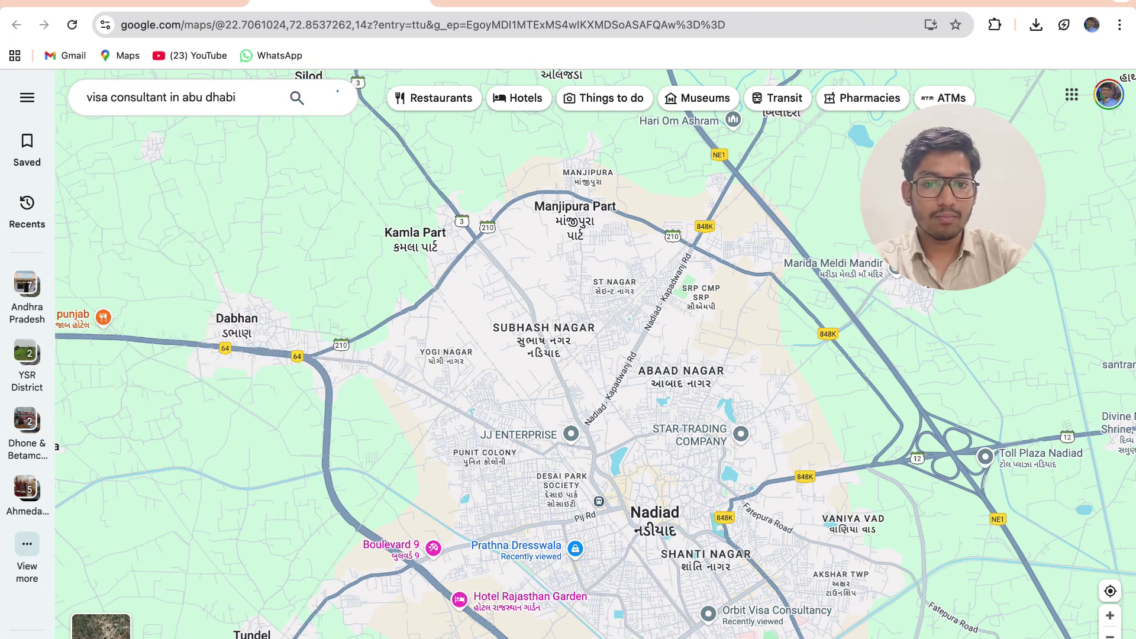
pyautogui.click(296, 97)
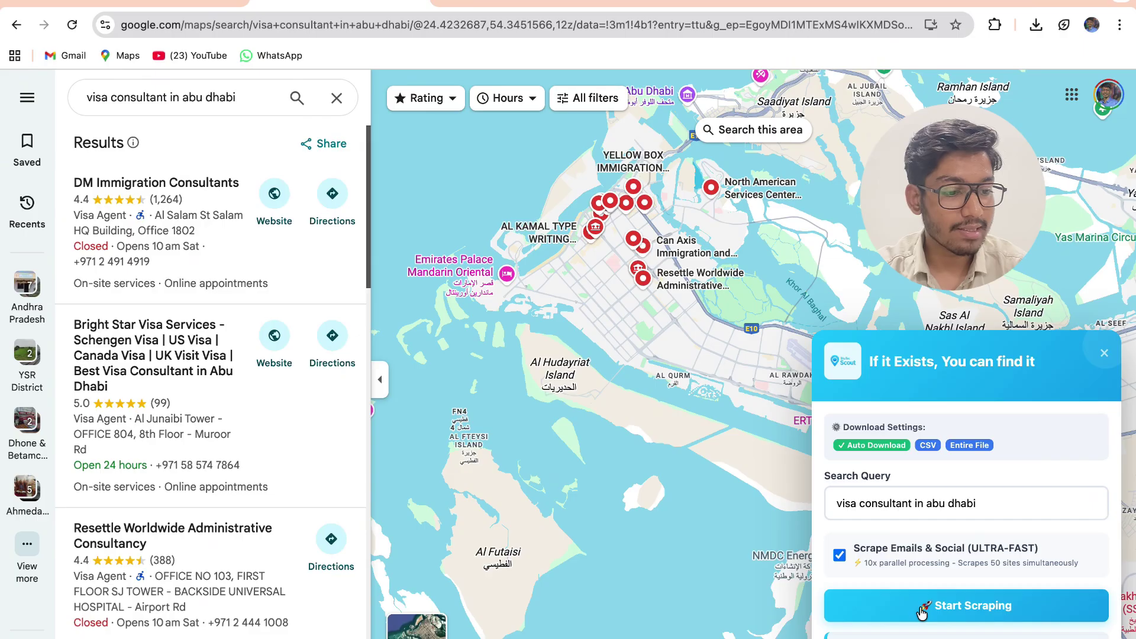
# - Extract leads for the Abu Dhabi search, stop early, and scroll through the results
pyautogui.click(964, 605)
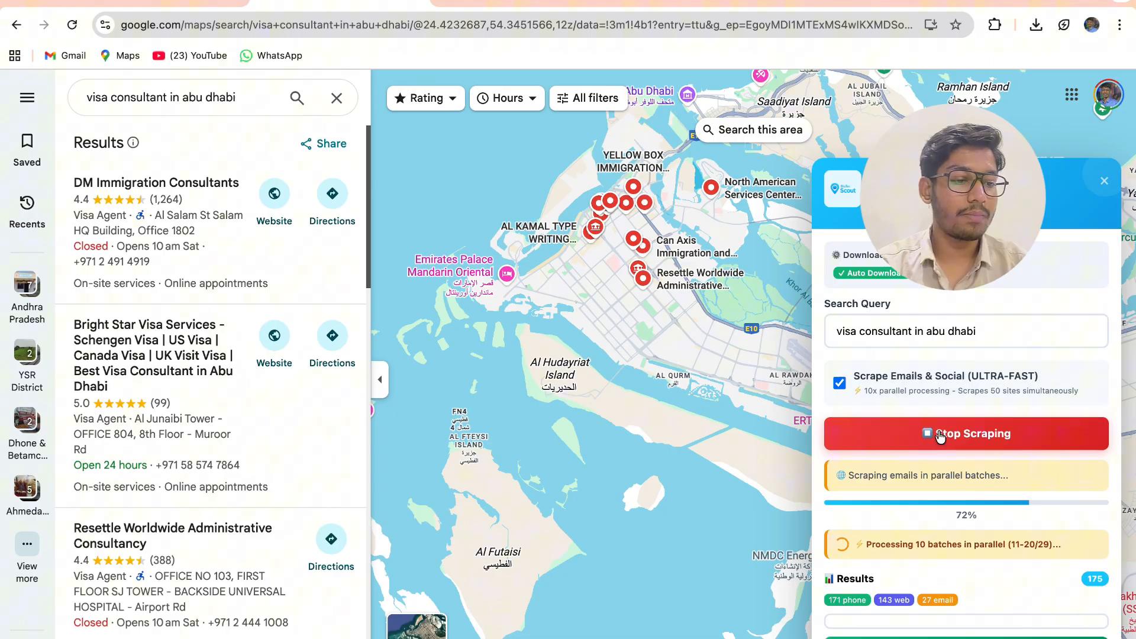
pyautogui.click(965, 433)
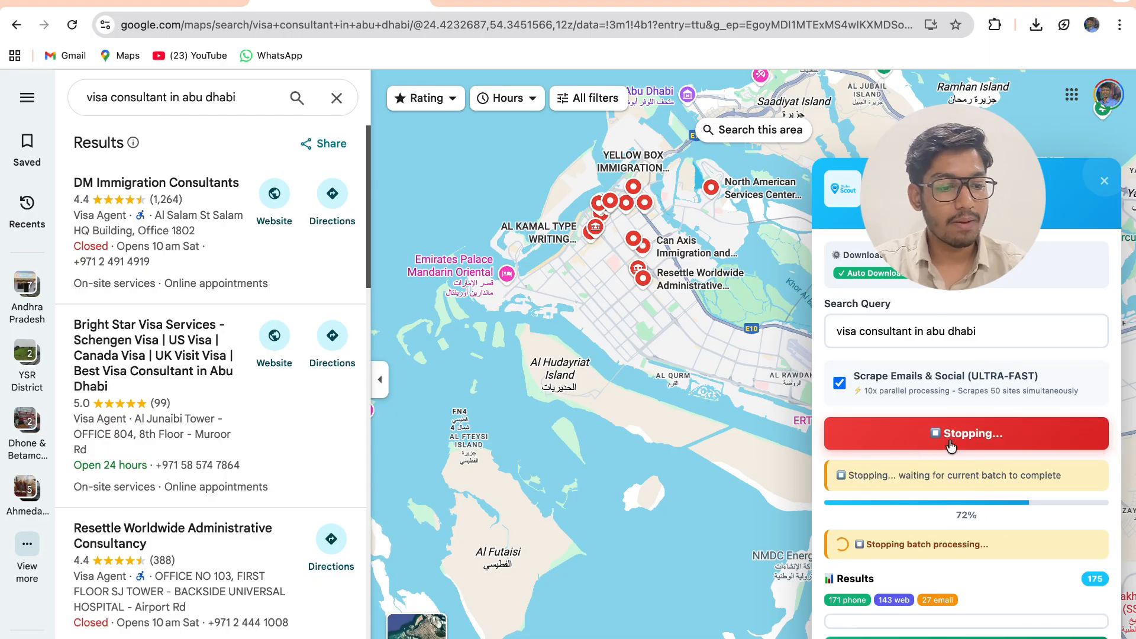
pyautogui.moveTo(1013, 567)
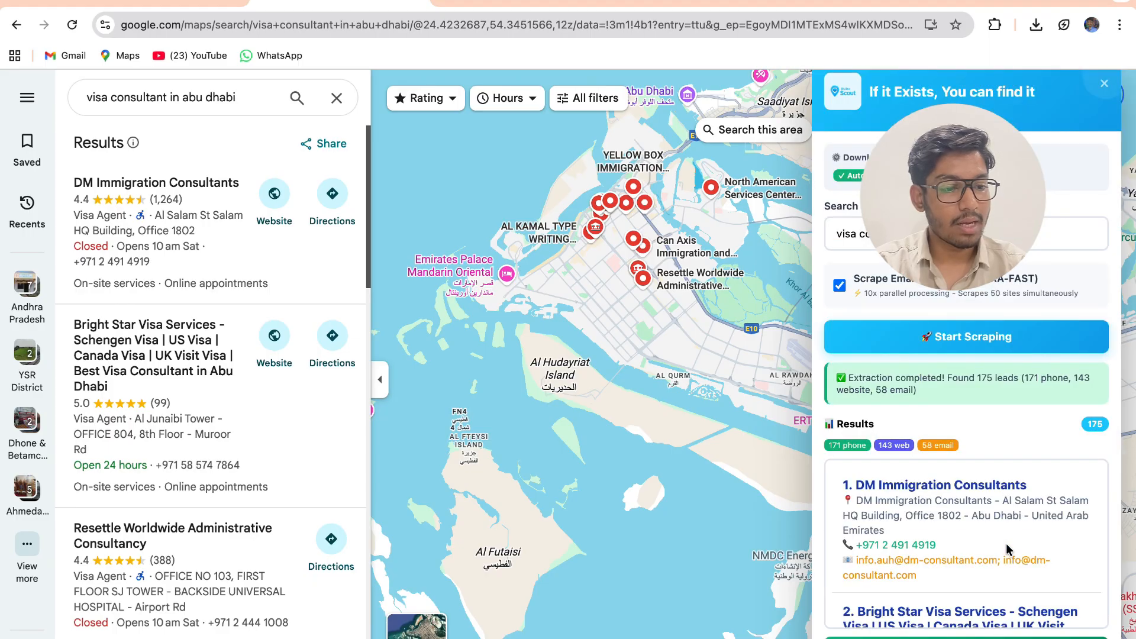
pyautogui.scroll(-3)
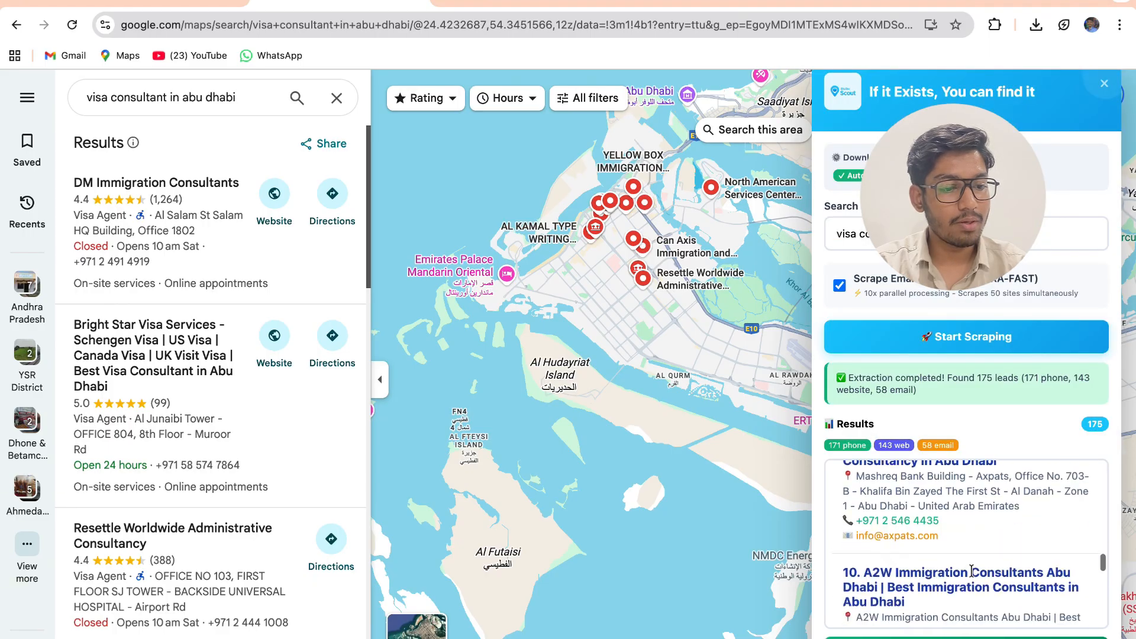
pyautogui.scroll(-3)
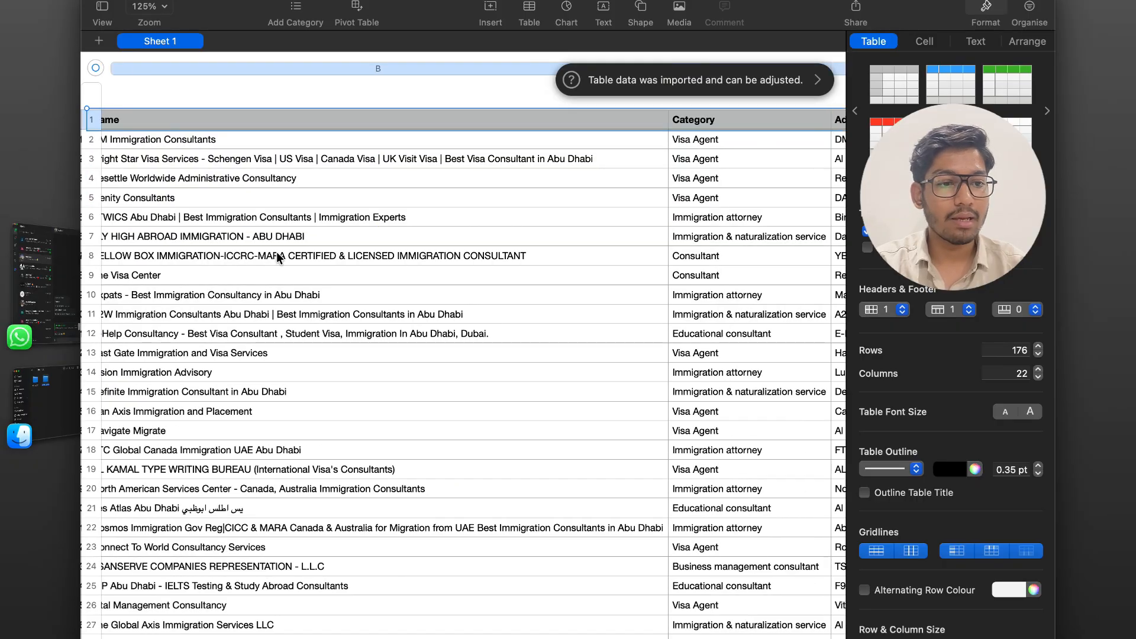
# - Scroll across all 22 columns of the leads table in Numbers
pyautogui.hscroll(3)
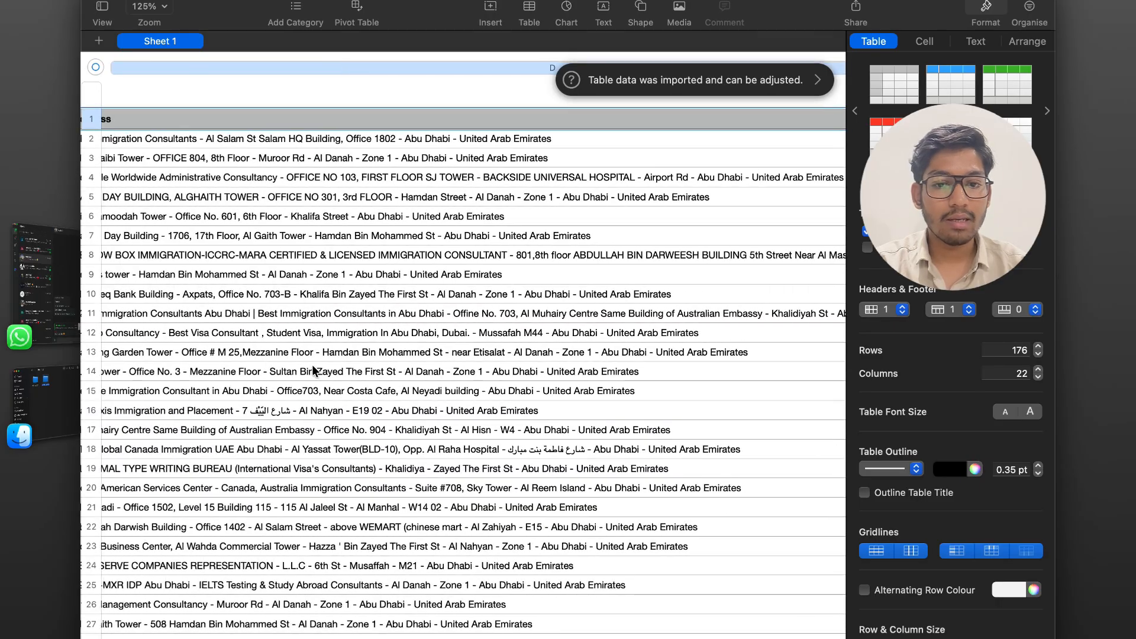
pyautogui.hscroll(3)
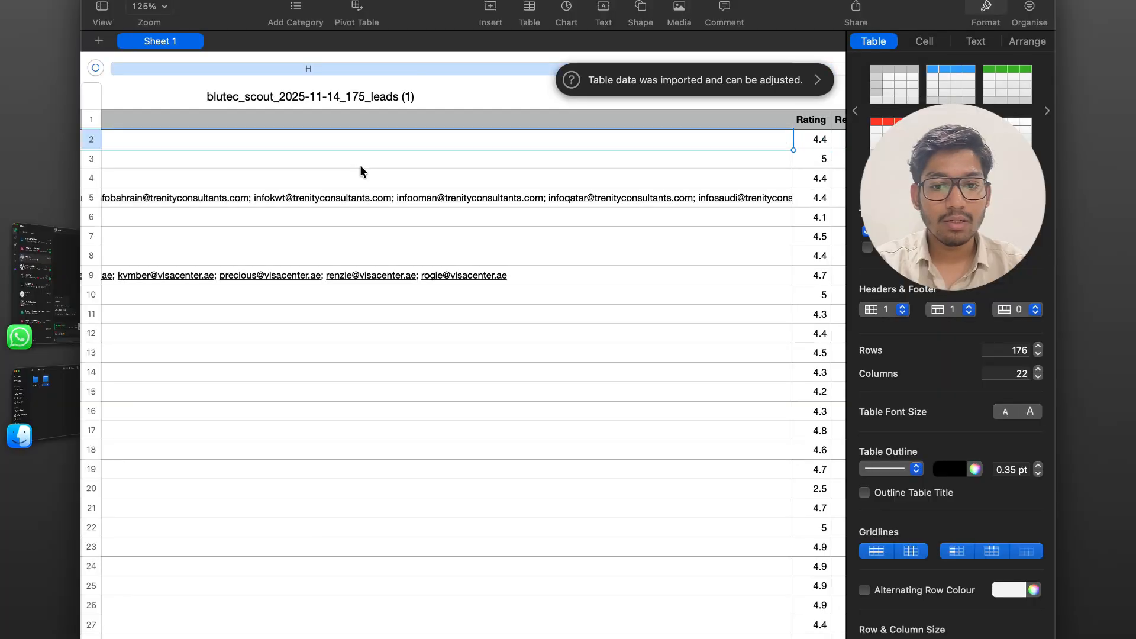
pyautogui.hscroll(3)
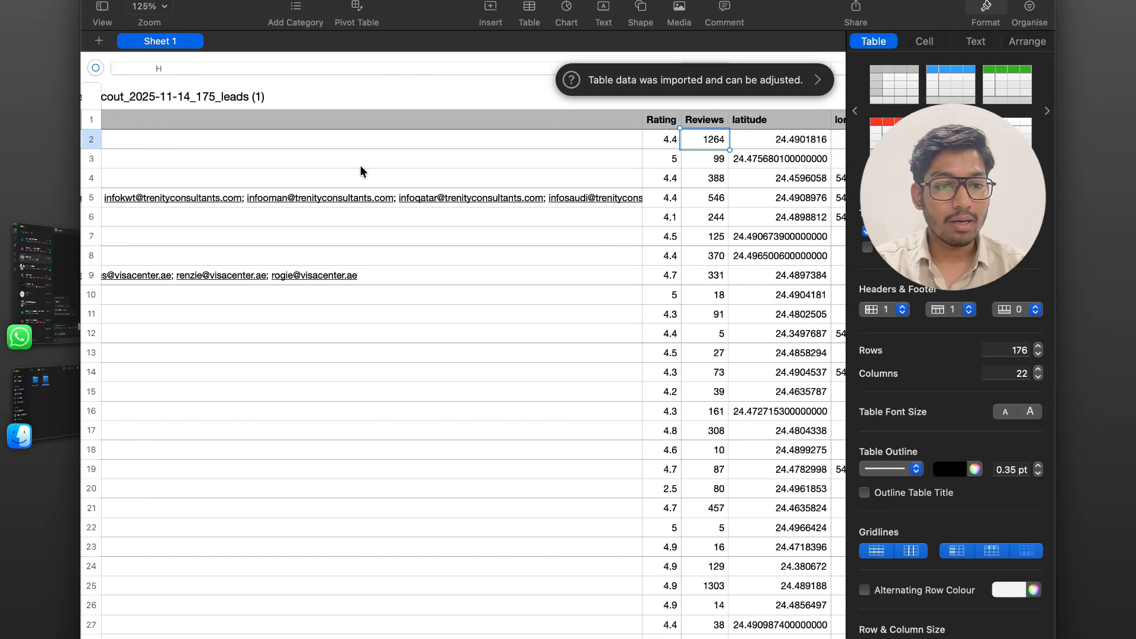
pyautogui.hscroll(3)
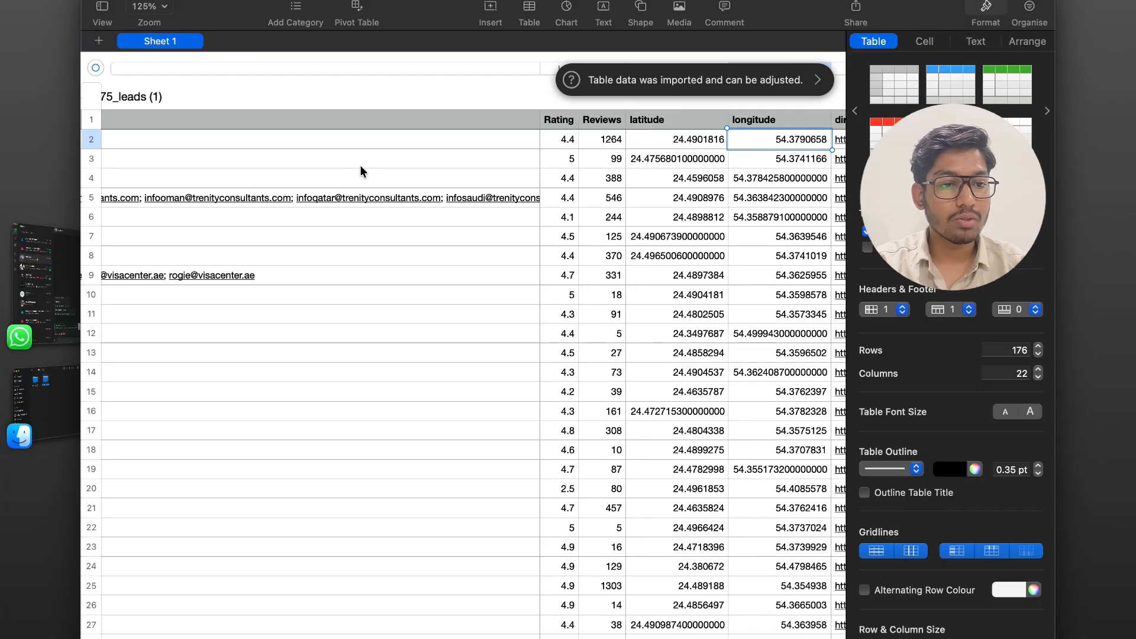
pyautogui.hscroll(3)
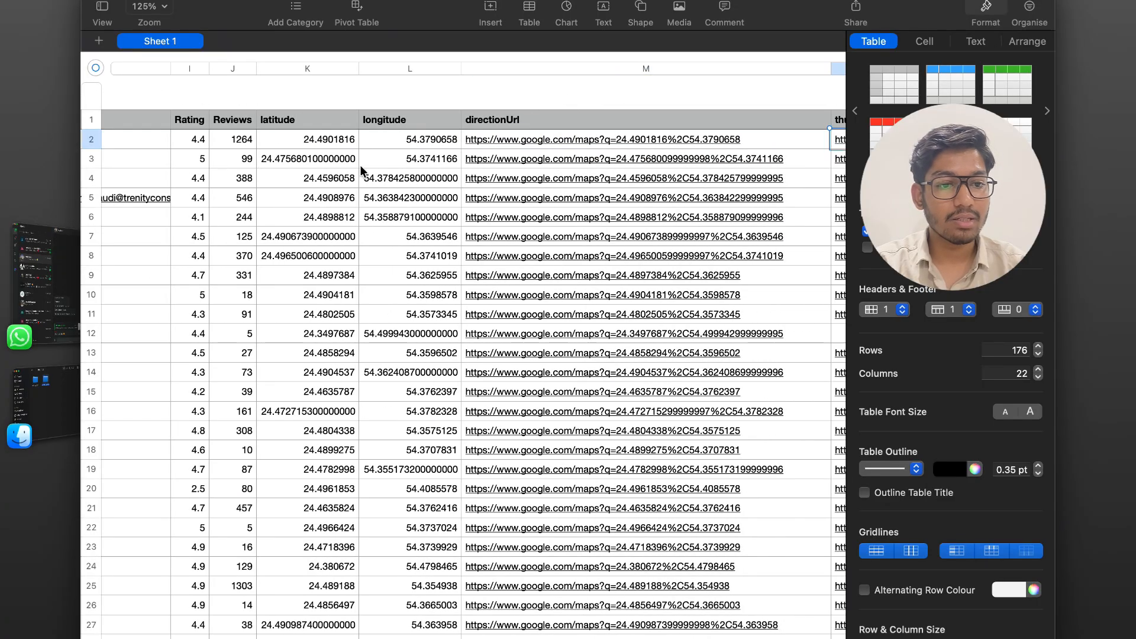
pyautogui.hscroll(3)
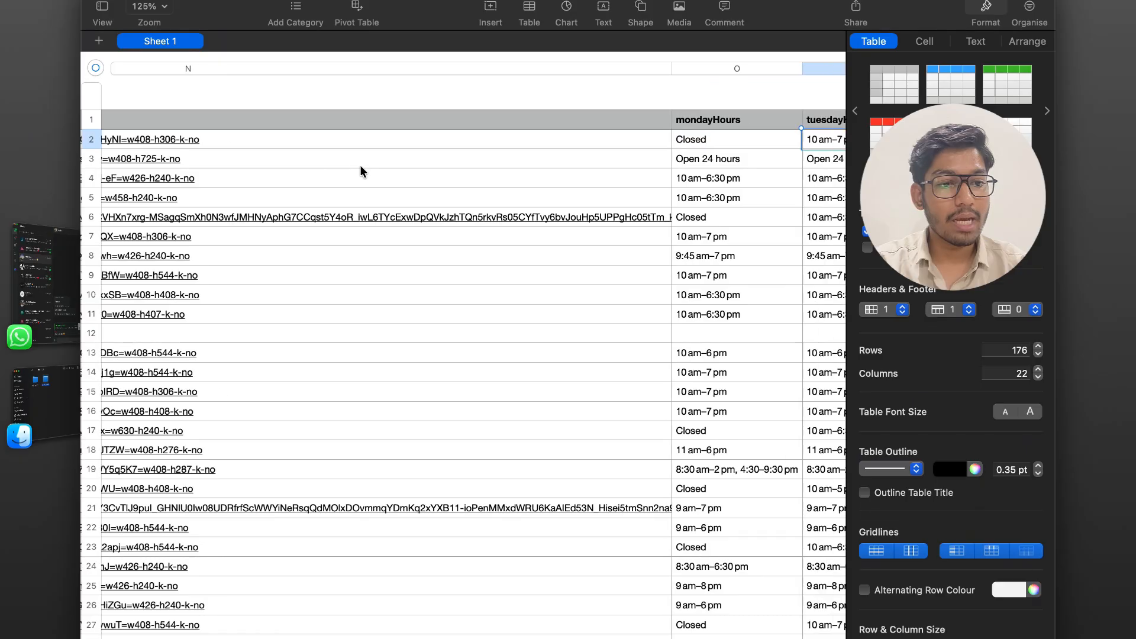
pyautogui.hscroll(3)
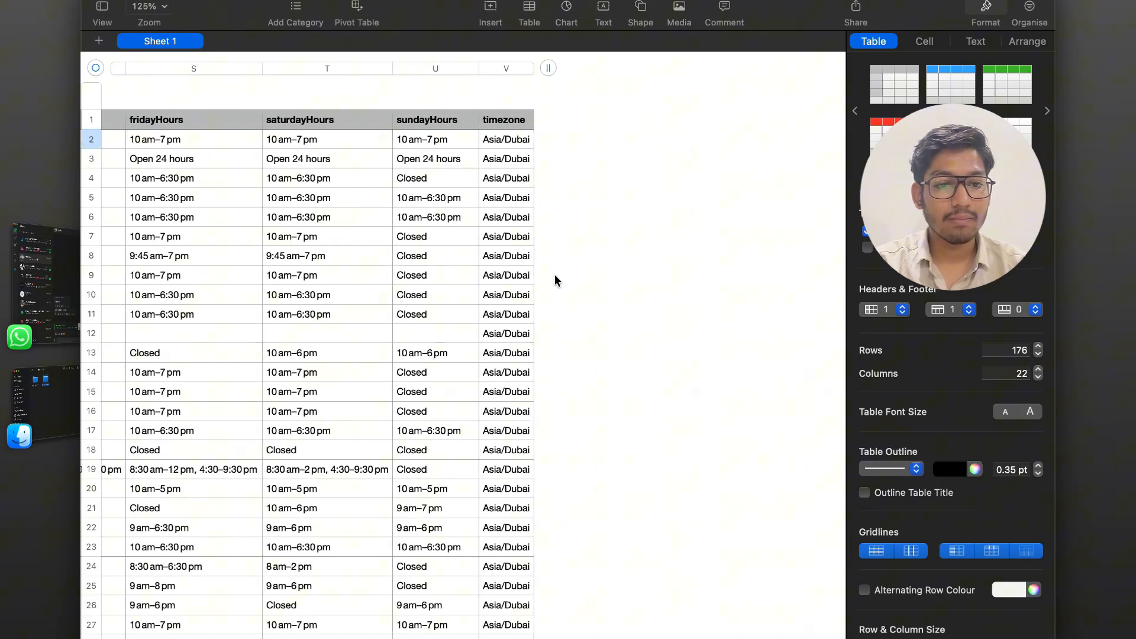
pyautogui.hscroll(-3)
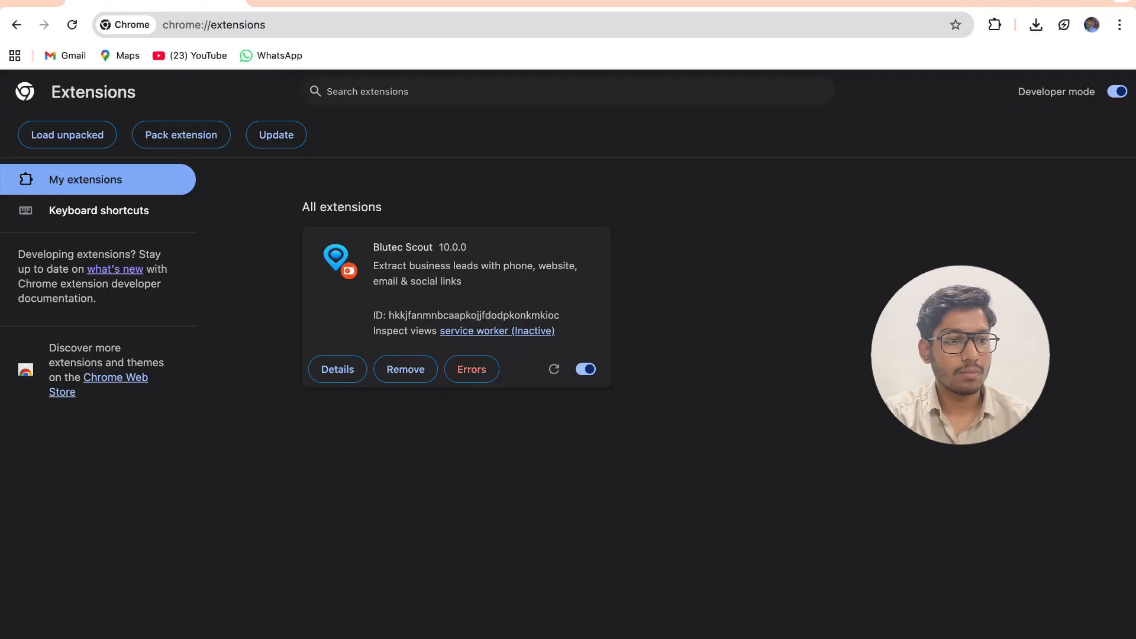
# - Open the Bulk Keywords Generator from the extension and start choosing a category
pyautogui.click(993, 23)
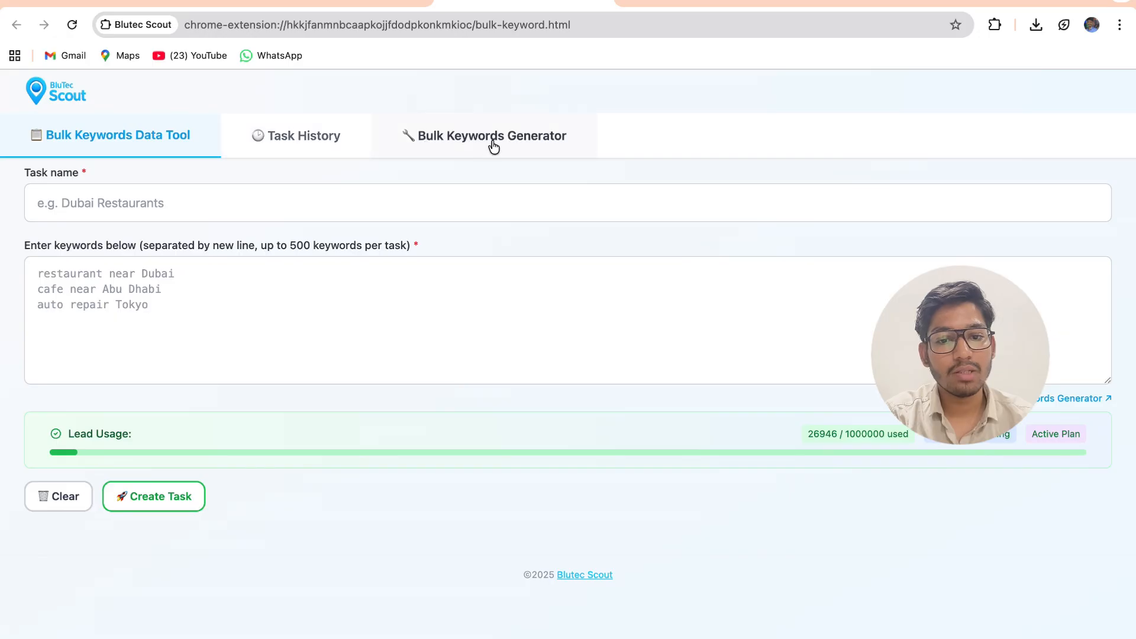
pyautogui.click(296, 136)
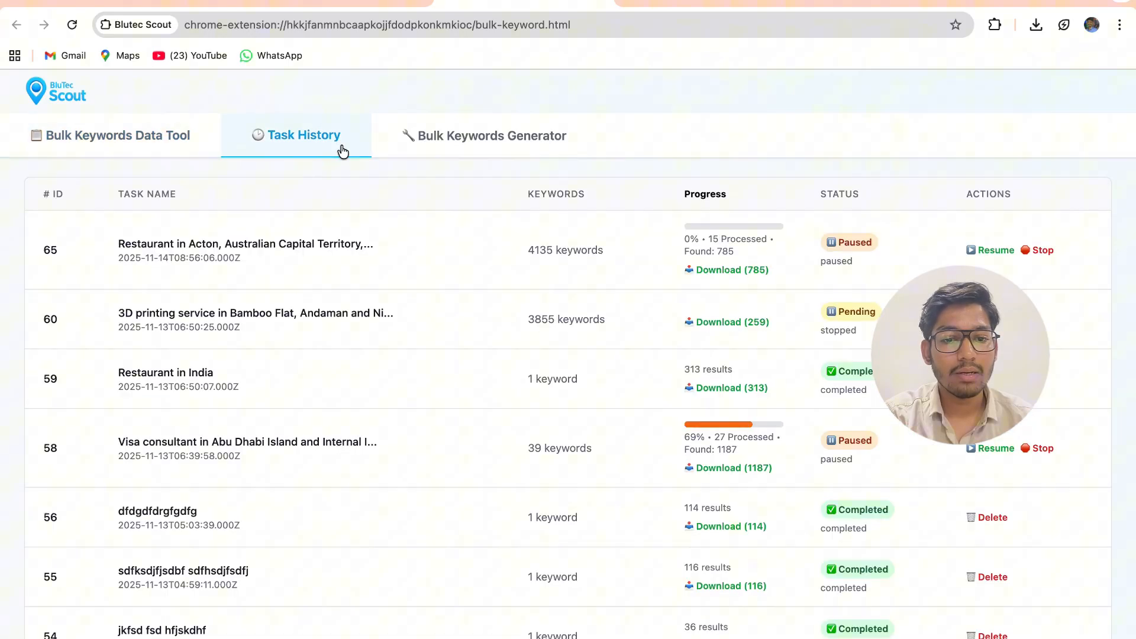
pyautogui.click(491, 135)
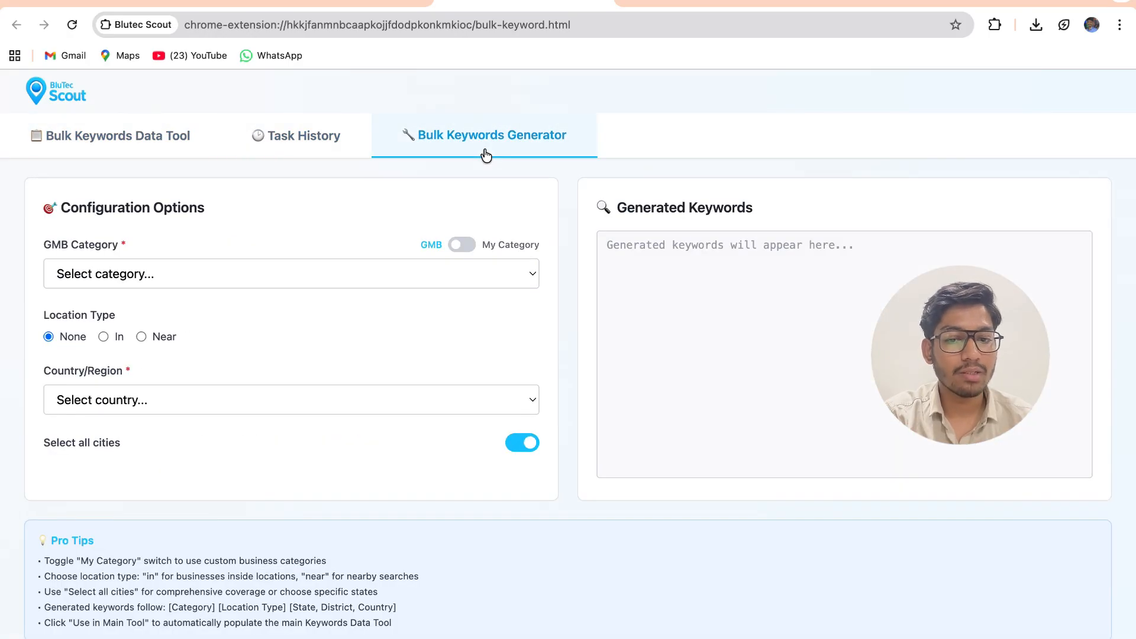
pyautogui.moveTo(585, 372)
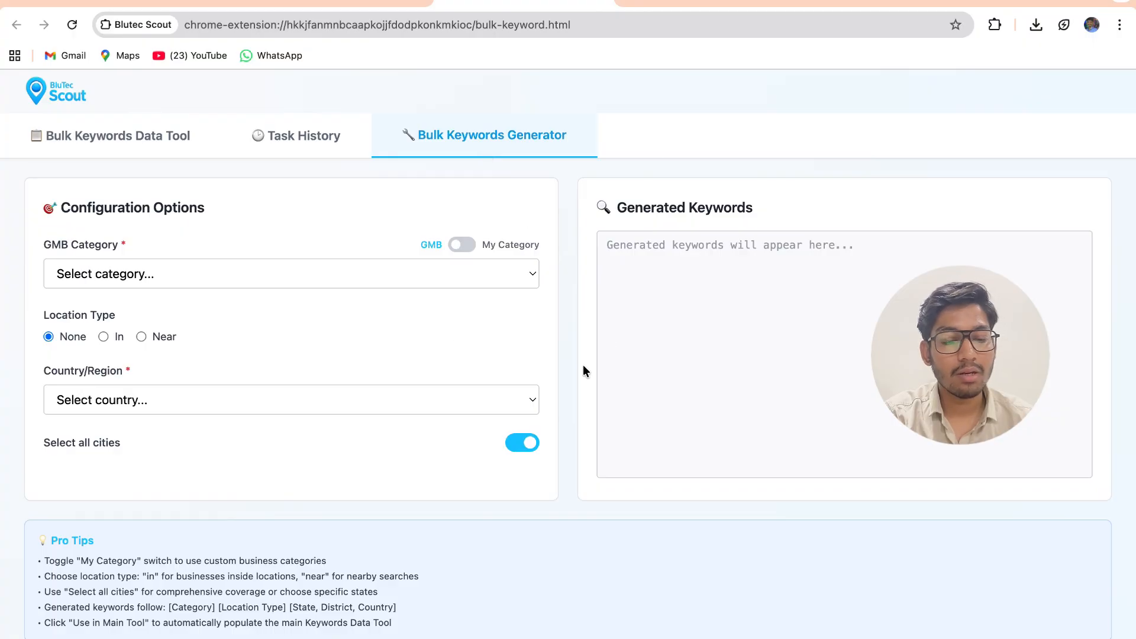
pyautogui.moveTo(546, 352)
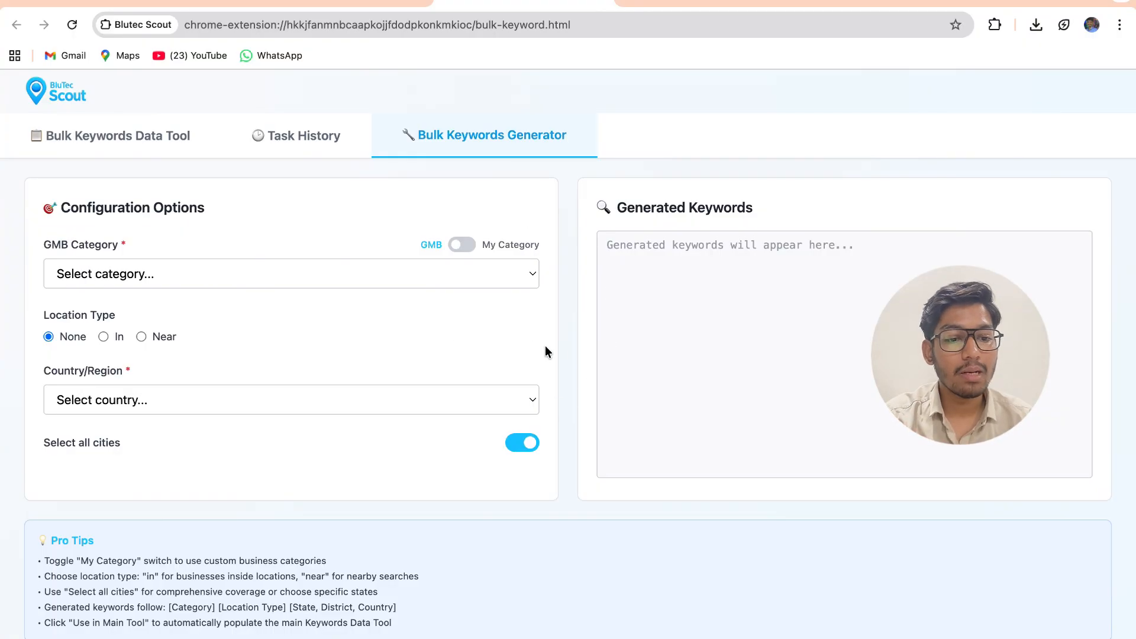
pyautogui.moveTo(122, 299)
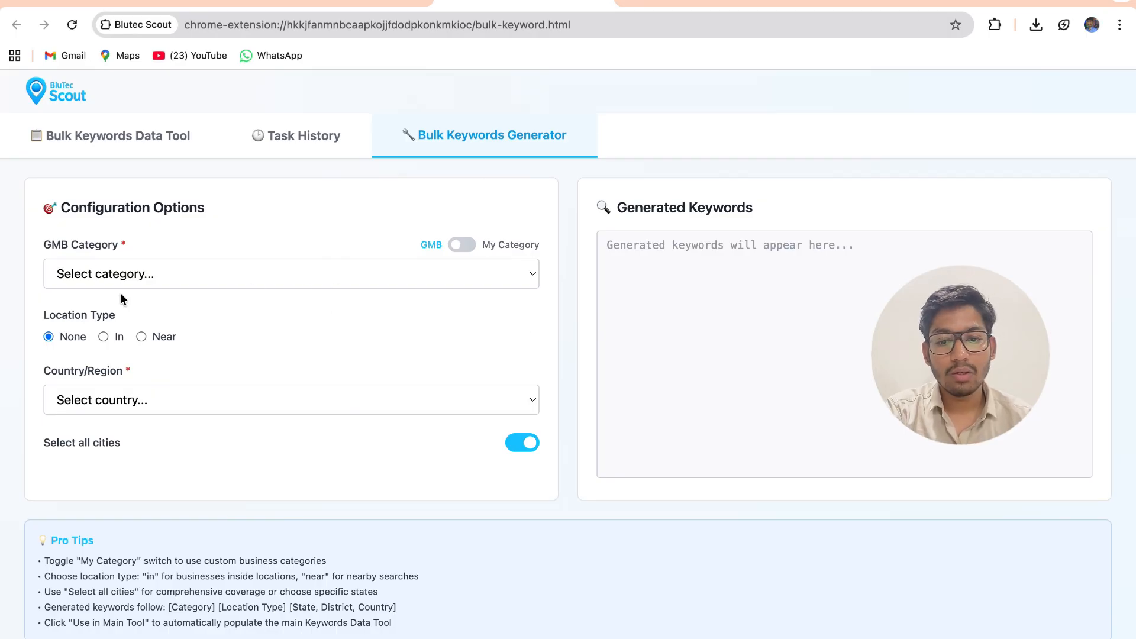
pyautogui.click(290, 273)
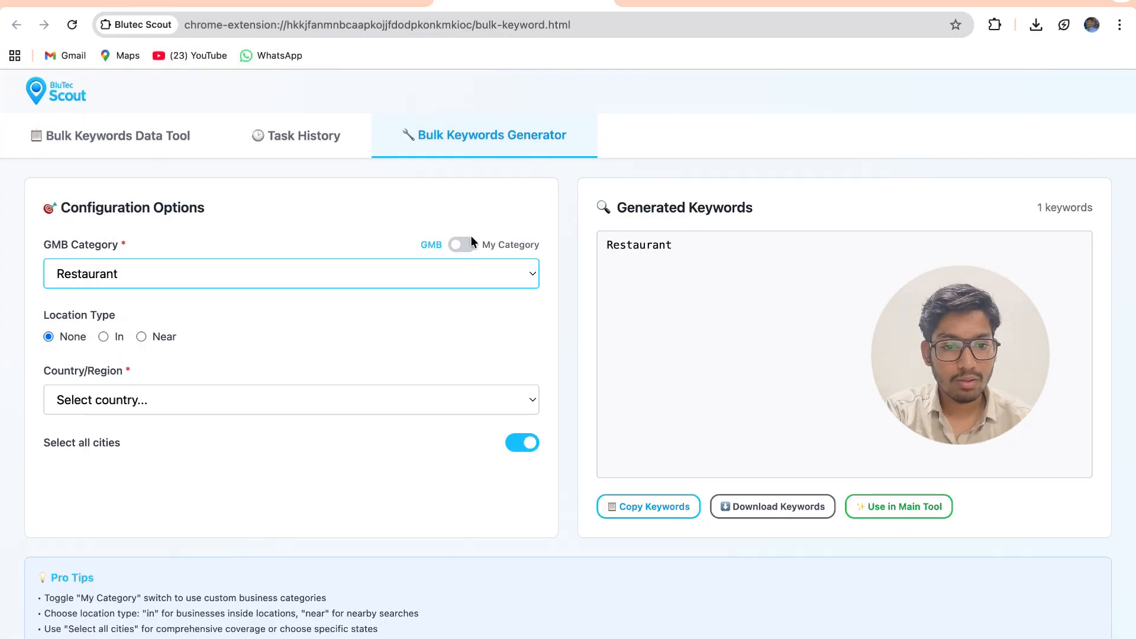
# - Enter custom category 'restaurent', choose 'In', and limit cities to Western Australia
pyautogui.click(462, 244)
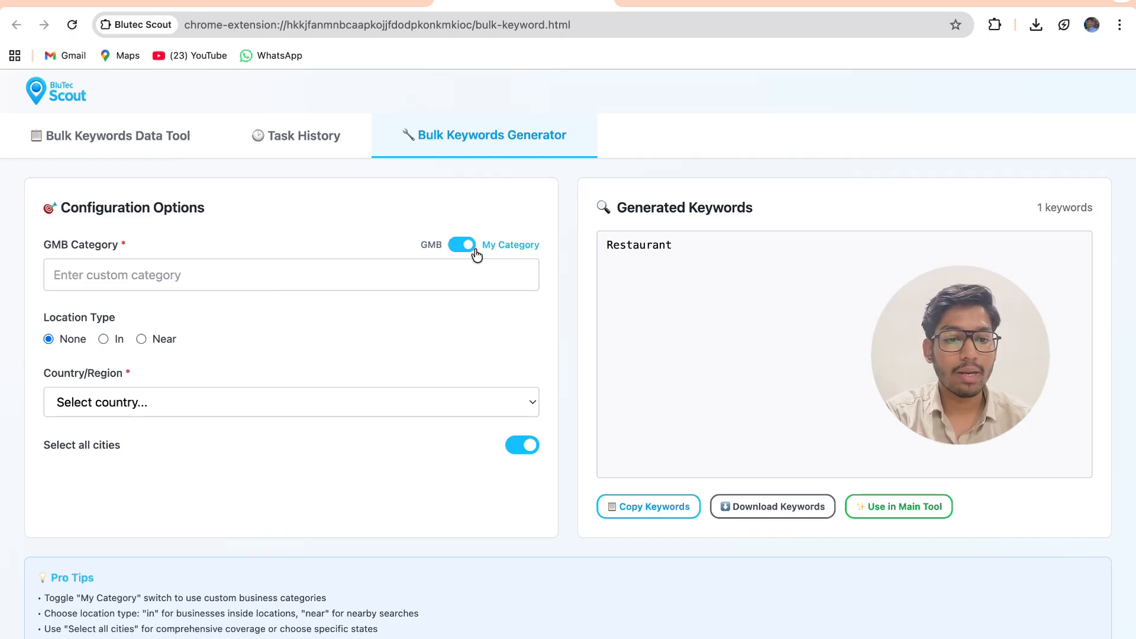
pyautogui.write('restaur')
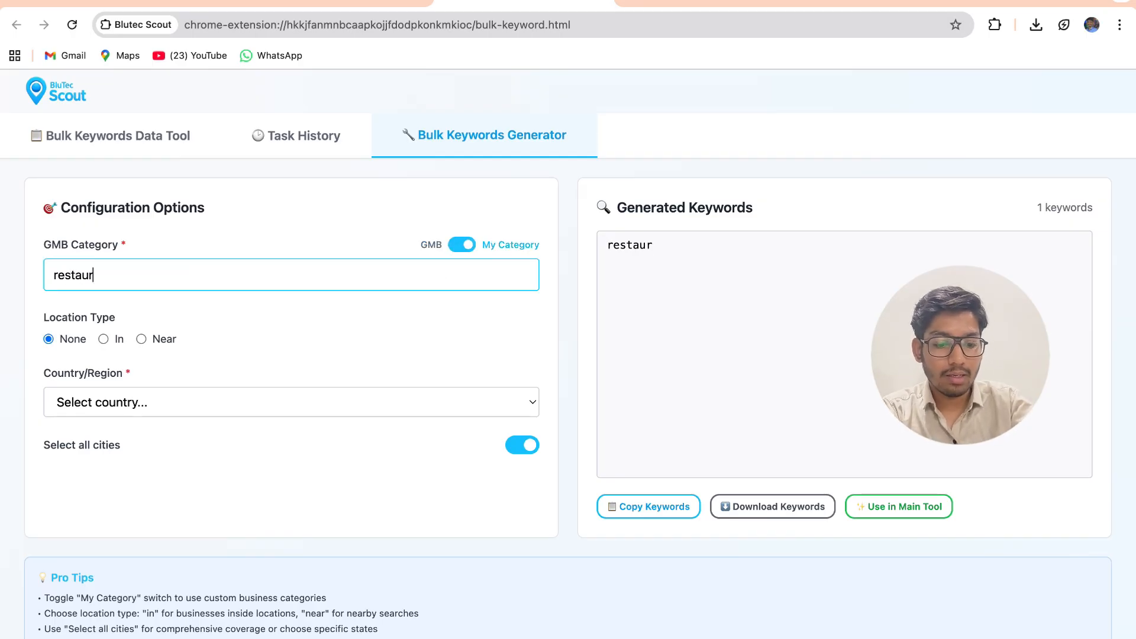
pyautogui.write('ent')
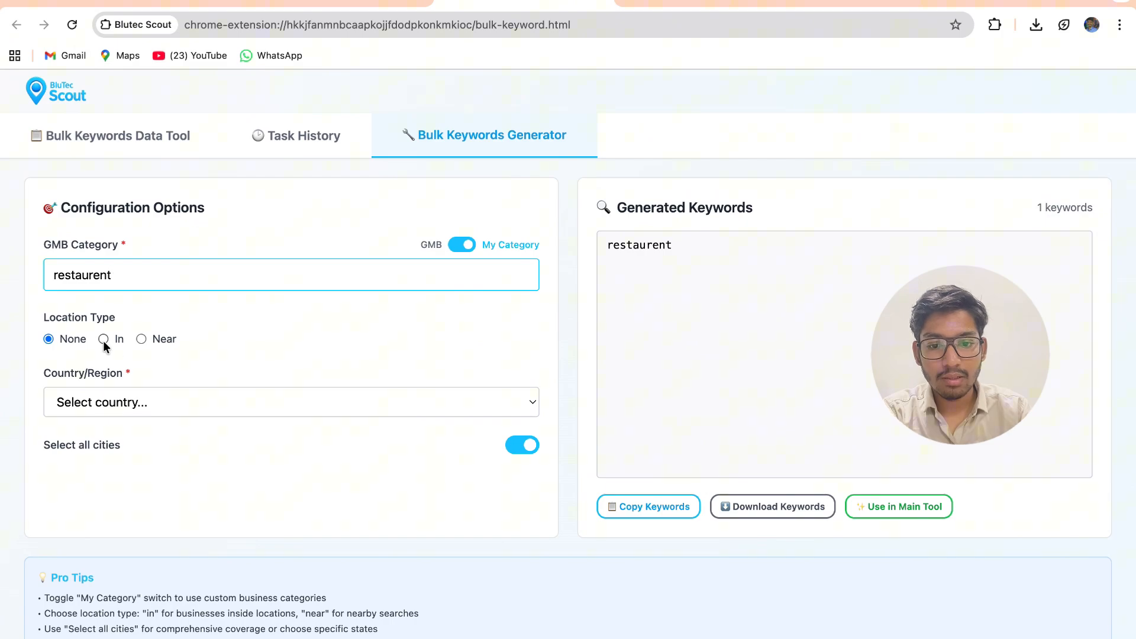
pyautogui.click(104, 338)
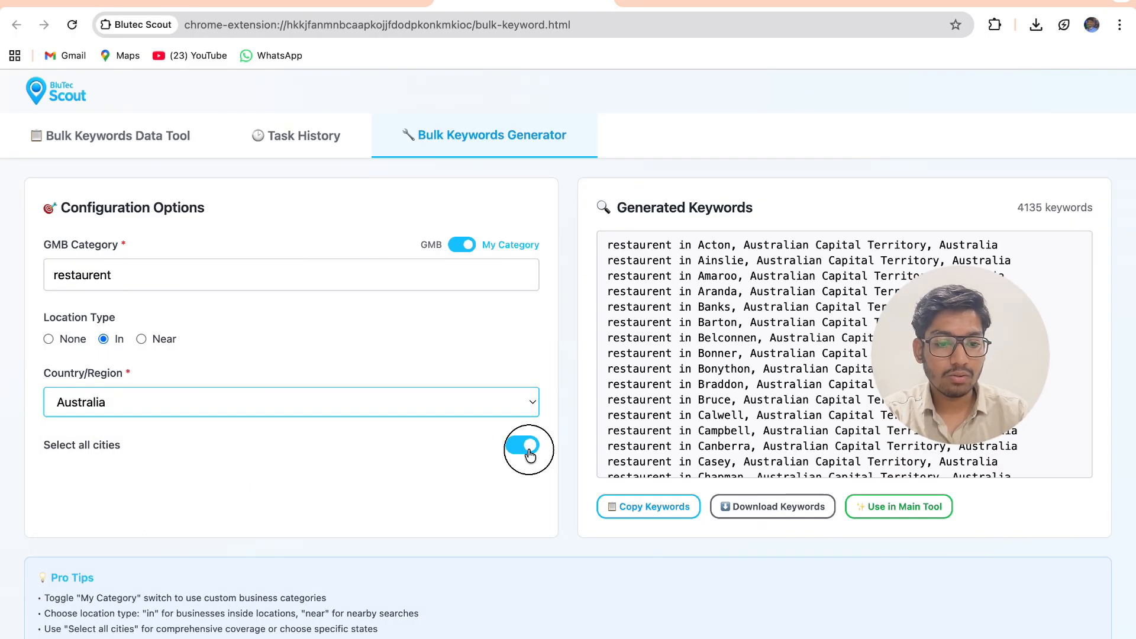
pyautogui.click(521, 445)
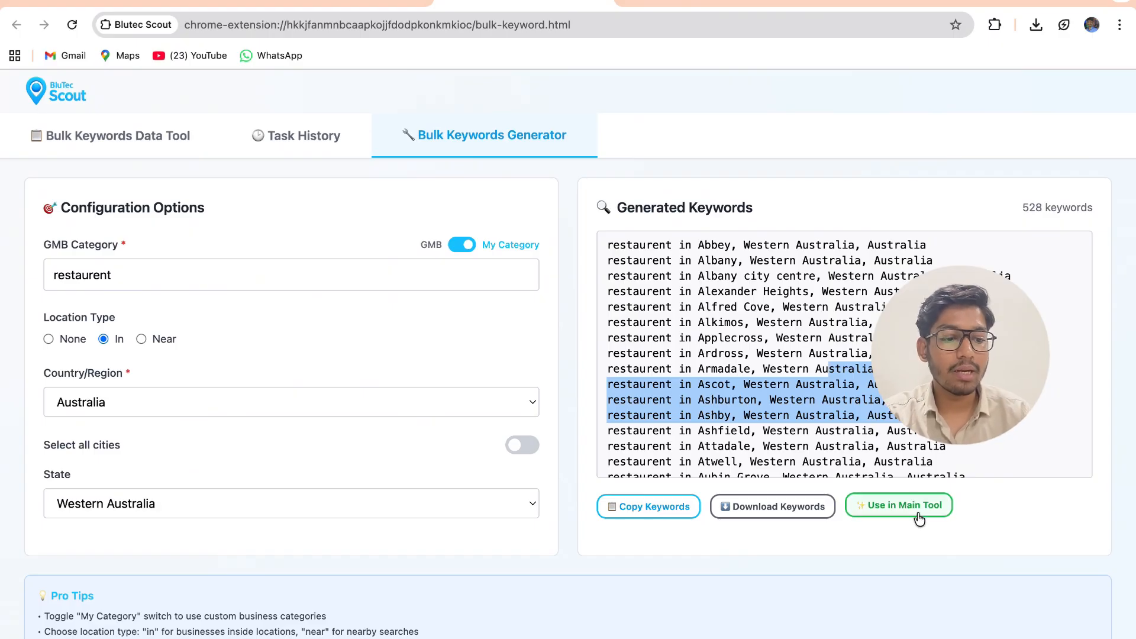
# - Send the keywords to the task tool and name the task 'res. in autralia'
pyautogui.click(898, 505)
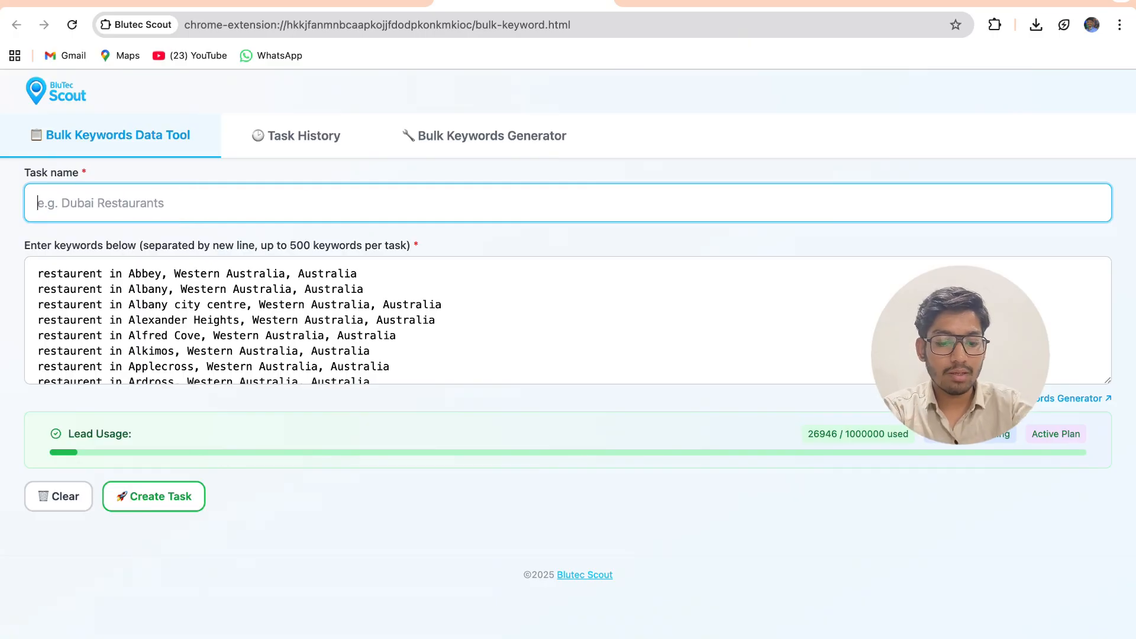
pyautogui.write('res.')
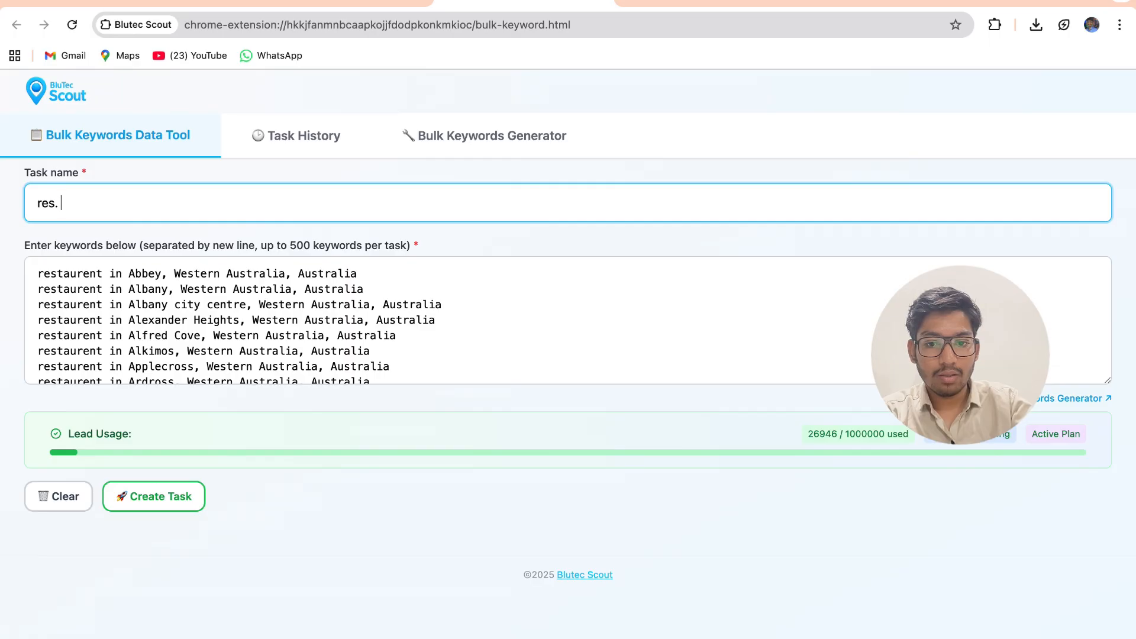
pyautogui.write('in autralia')
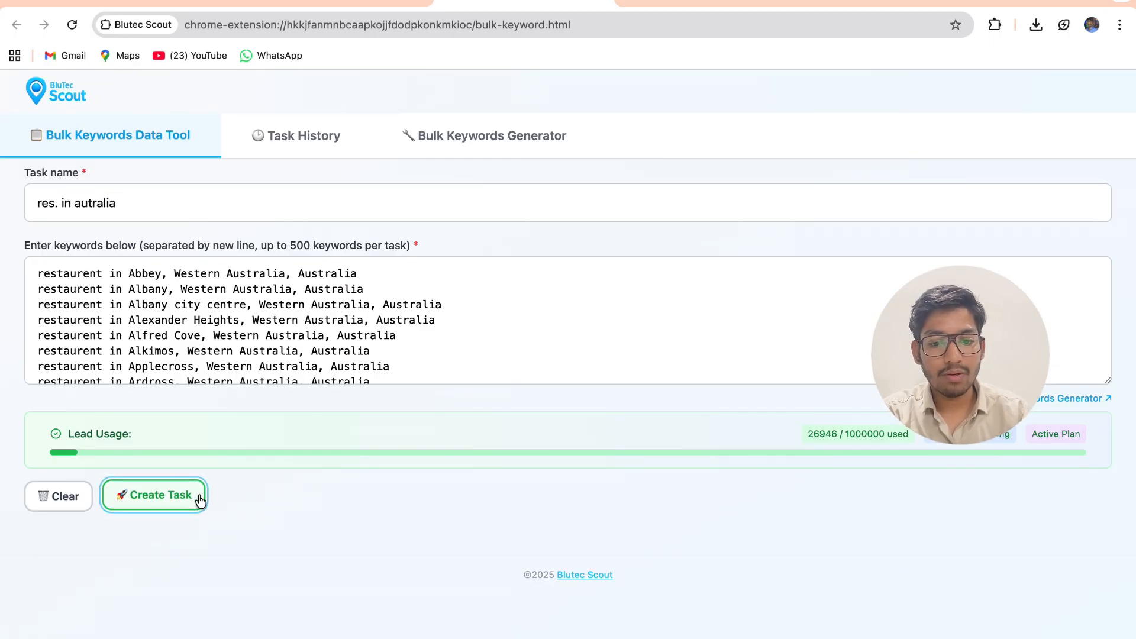
# - Create the 'res. in autralia' task and open its task 66 row in history
pyautogui.click(154, 495)
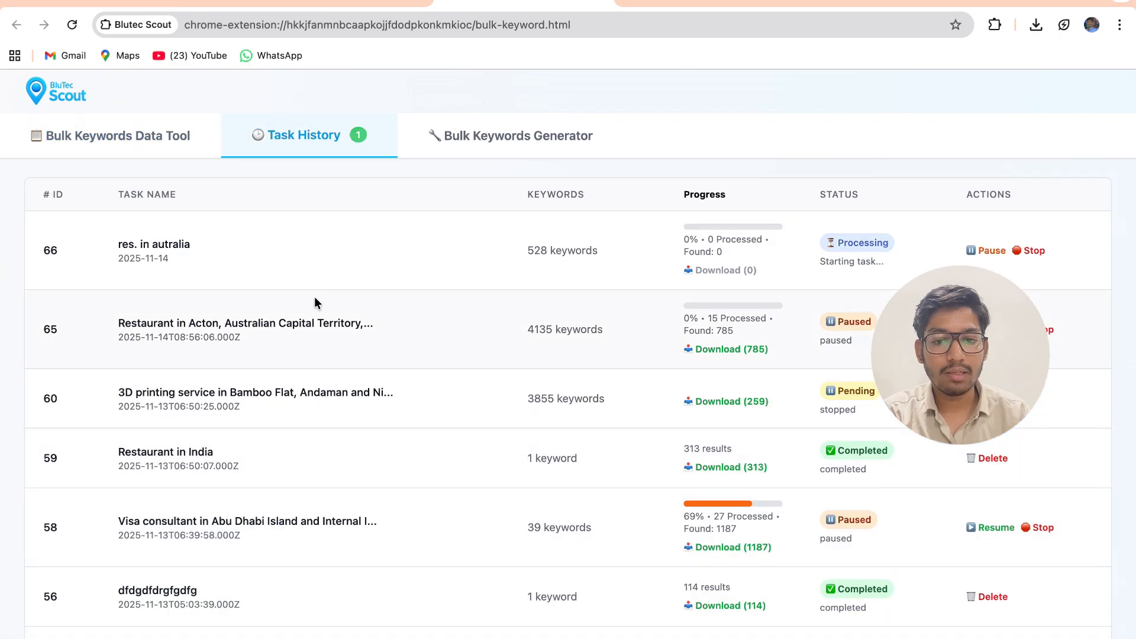
pyautogui.moveTo(780, 196)
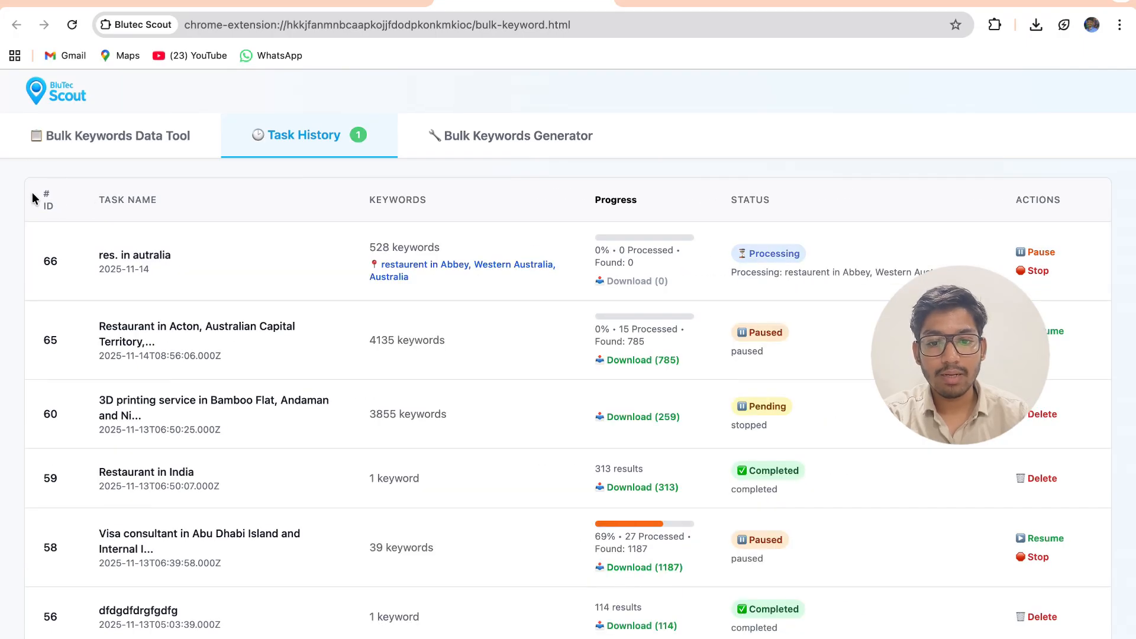
pyautogui.doubleClick(128, 200)
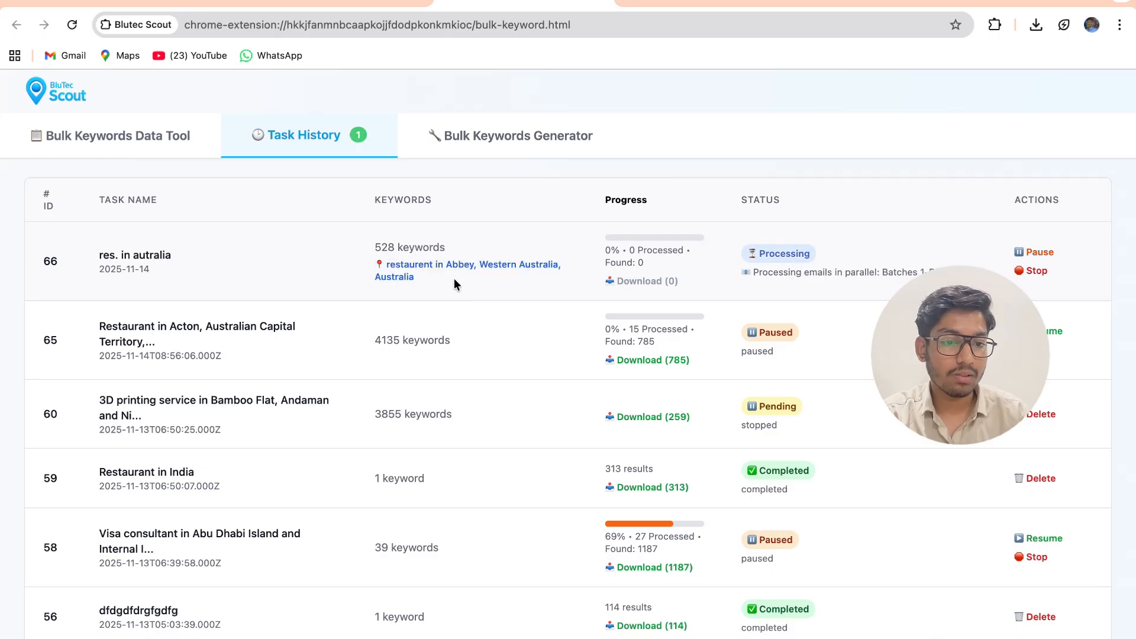
pyautogui.moveTo(667, 205)
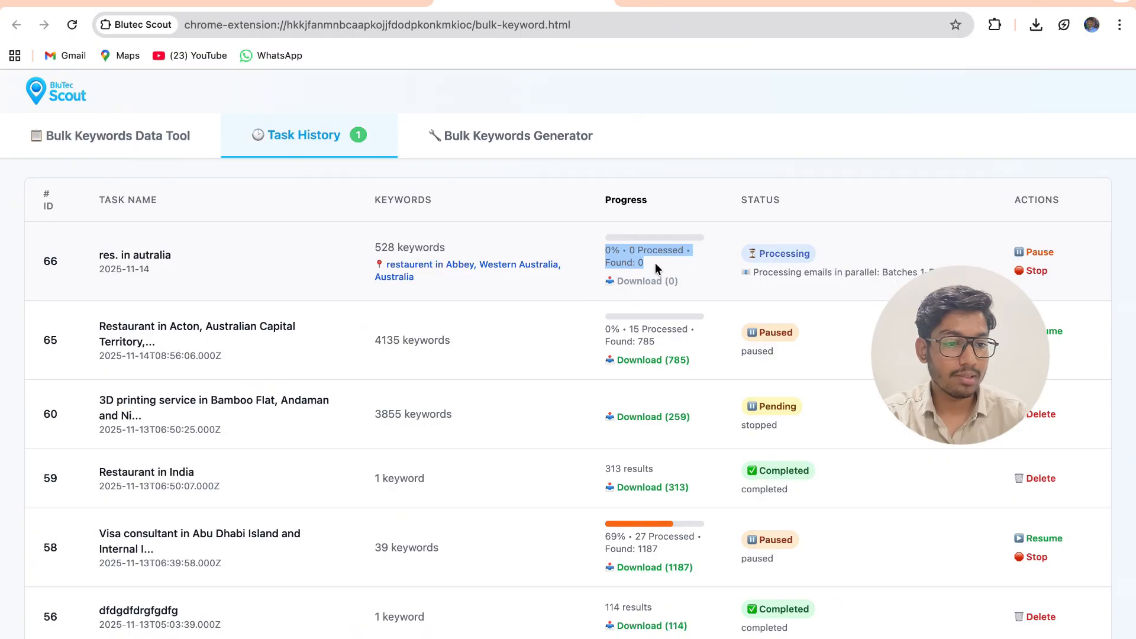
pyautogui.moveTo(833, 254)
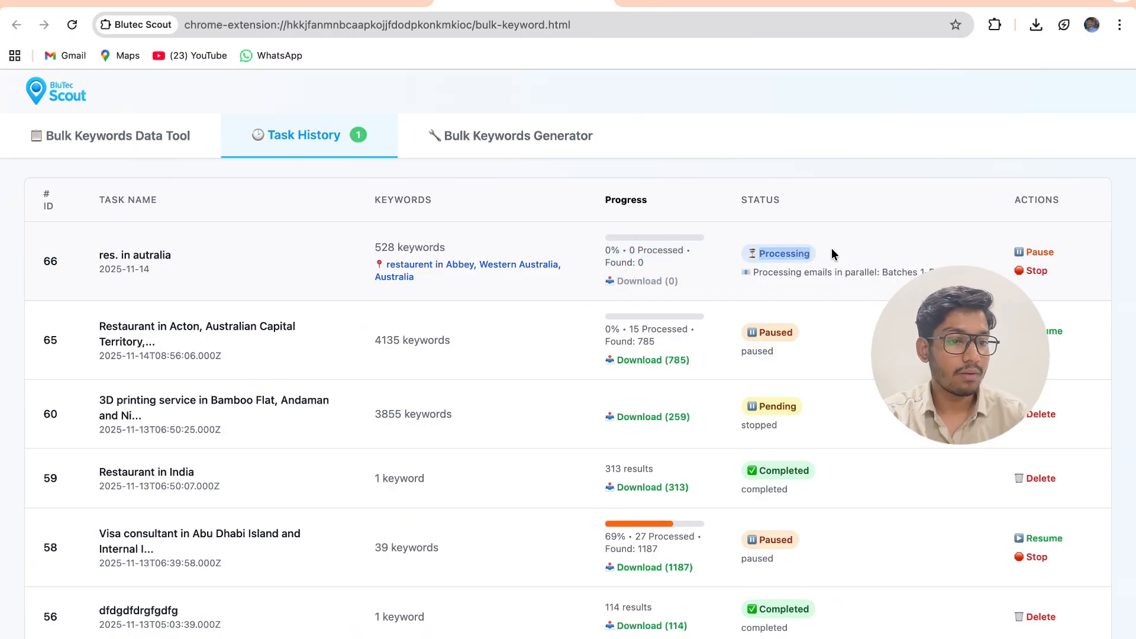
pyautogui.moveTo(939, 264)
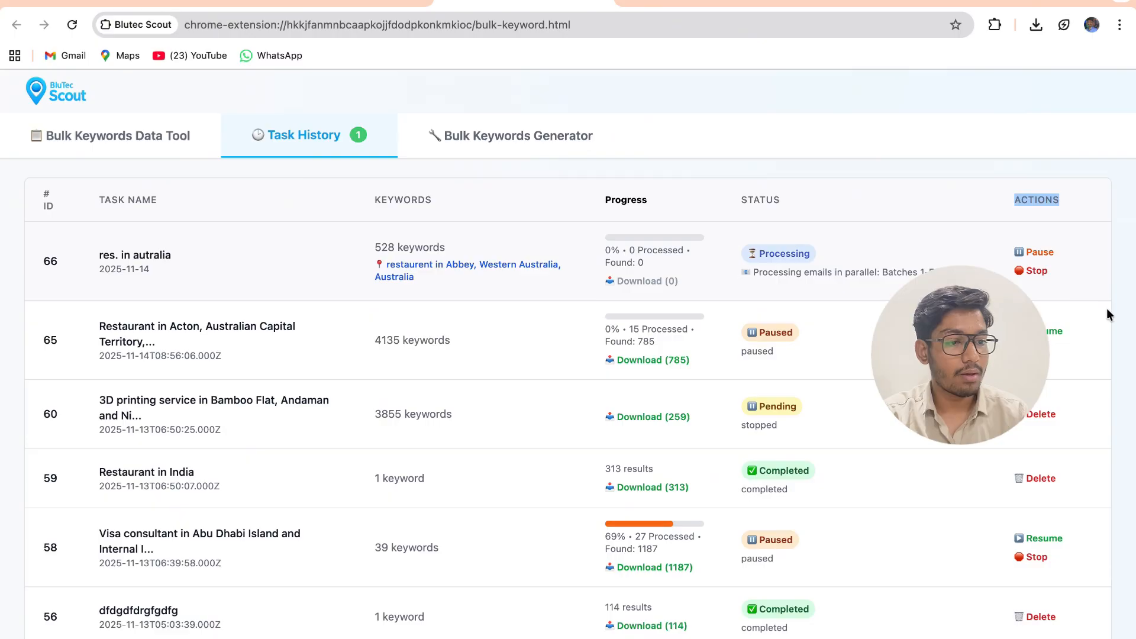
pyautogui.moveTo(427, 241)
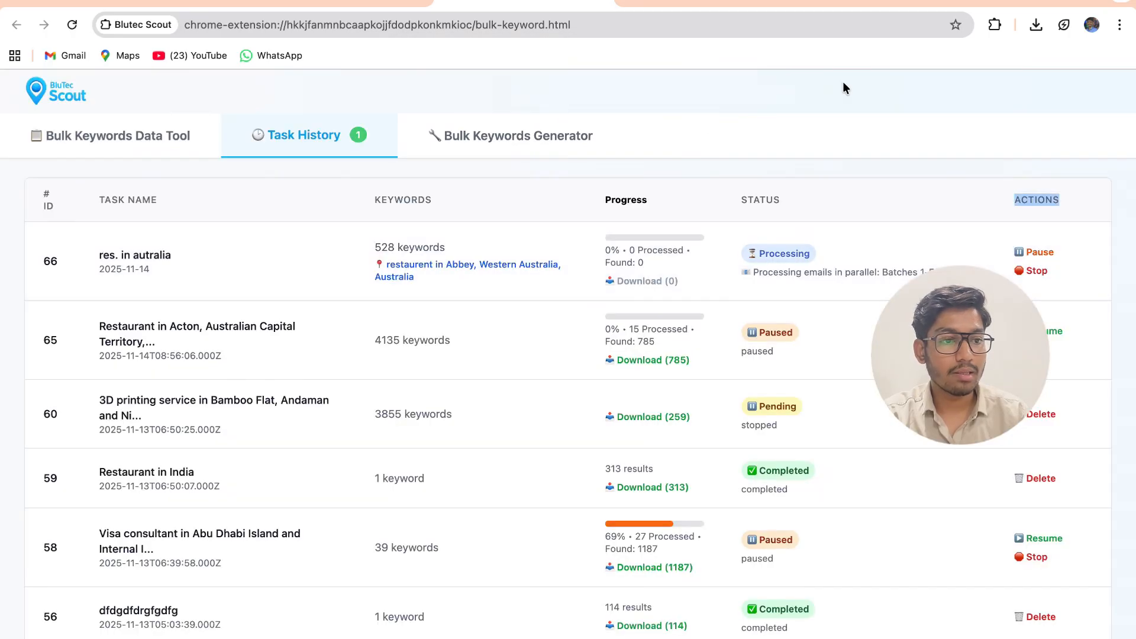
pyautogui.moveTo(616, 176)
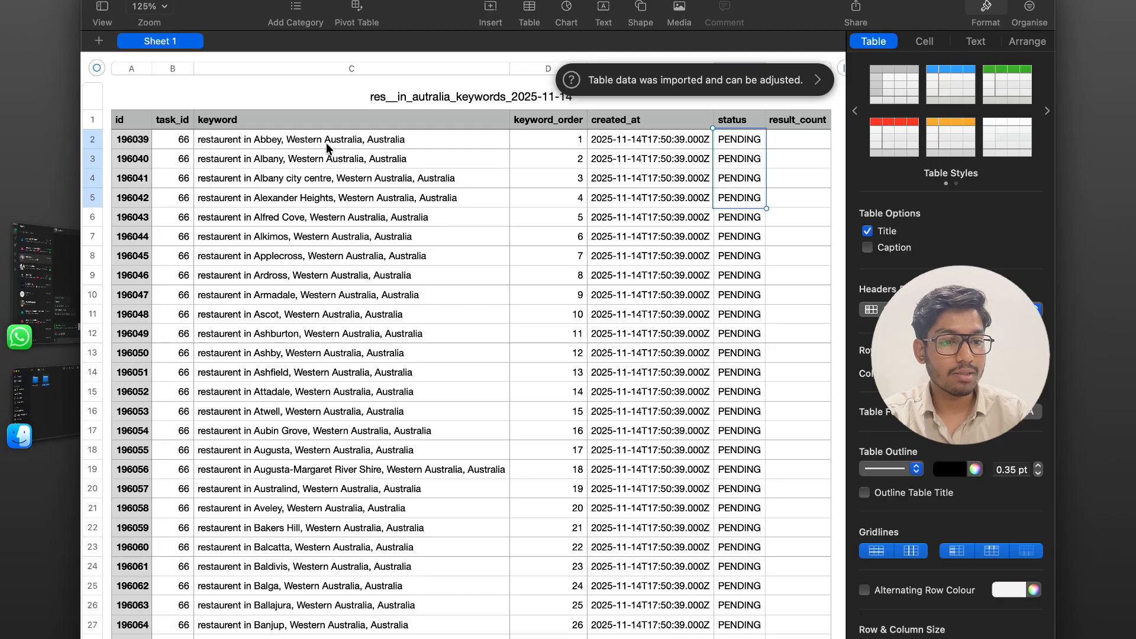
# - Download task 66's 24 results
pyautogui.click(797, 139)
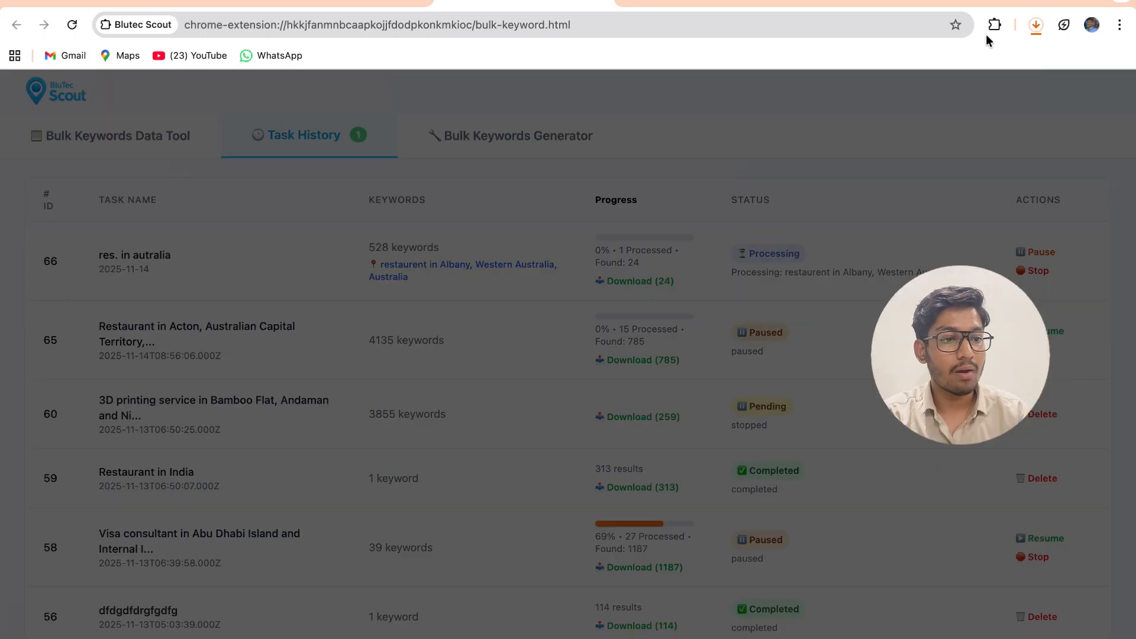
# - Open task 66's 24-result CSV in Numbers and review all columns through Sunday hours, then return to Chrome
pyautogui.click(633, 281)
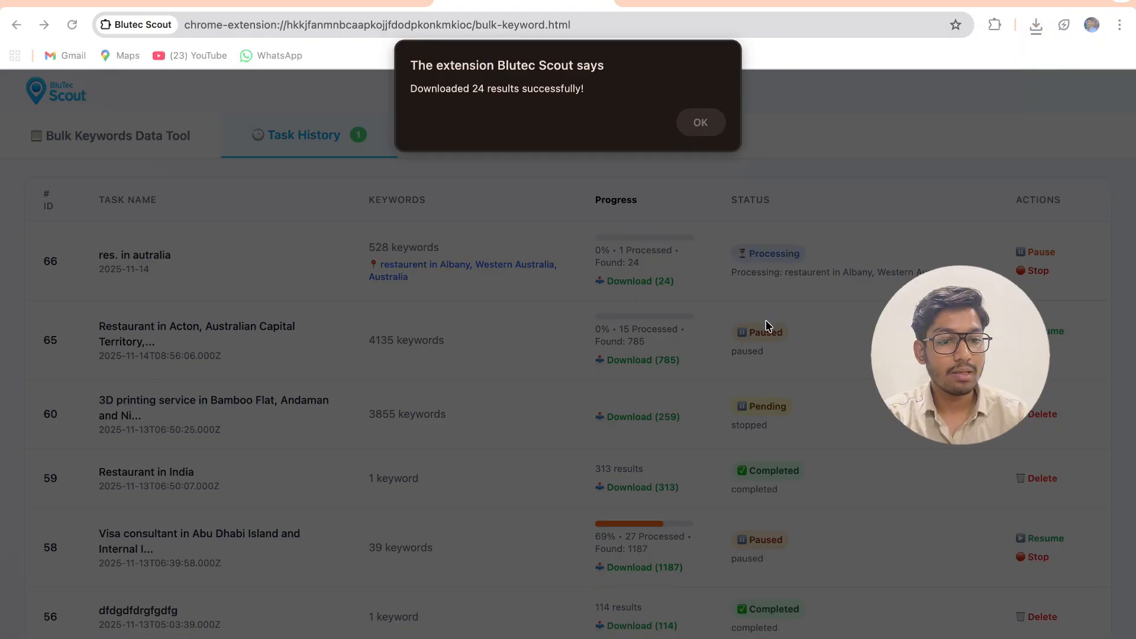
pyautogui.click(699, 121)
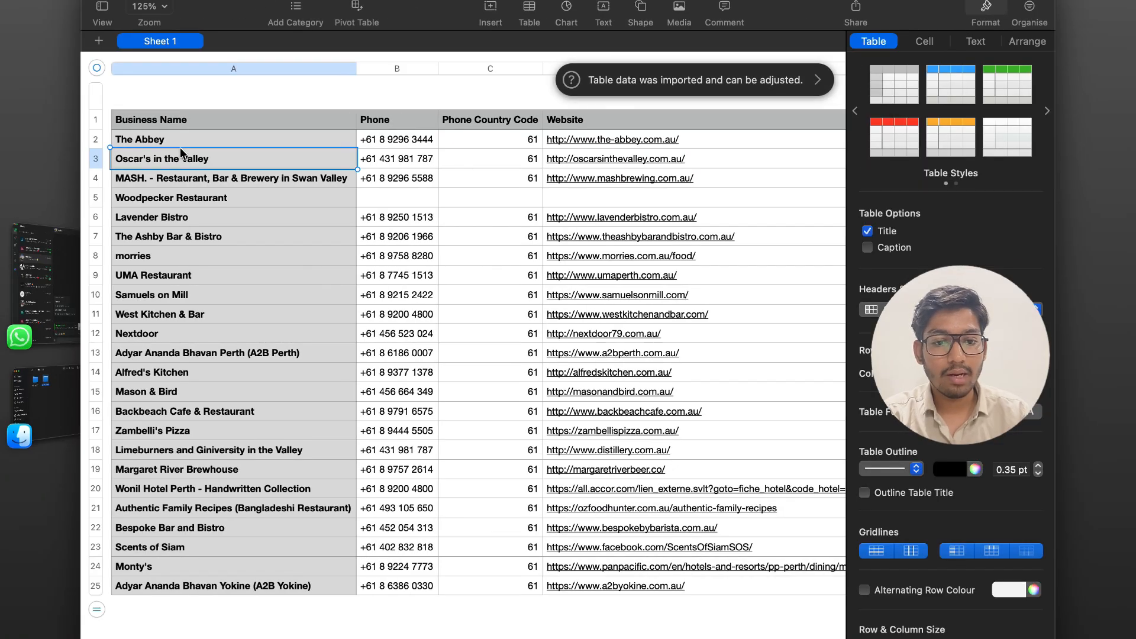
pyautogui.click(490, 139)
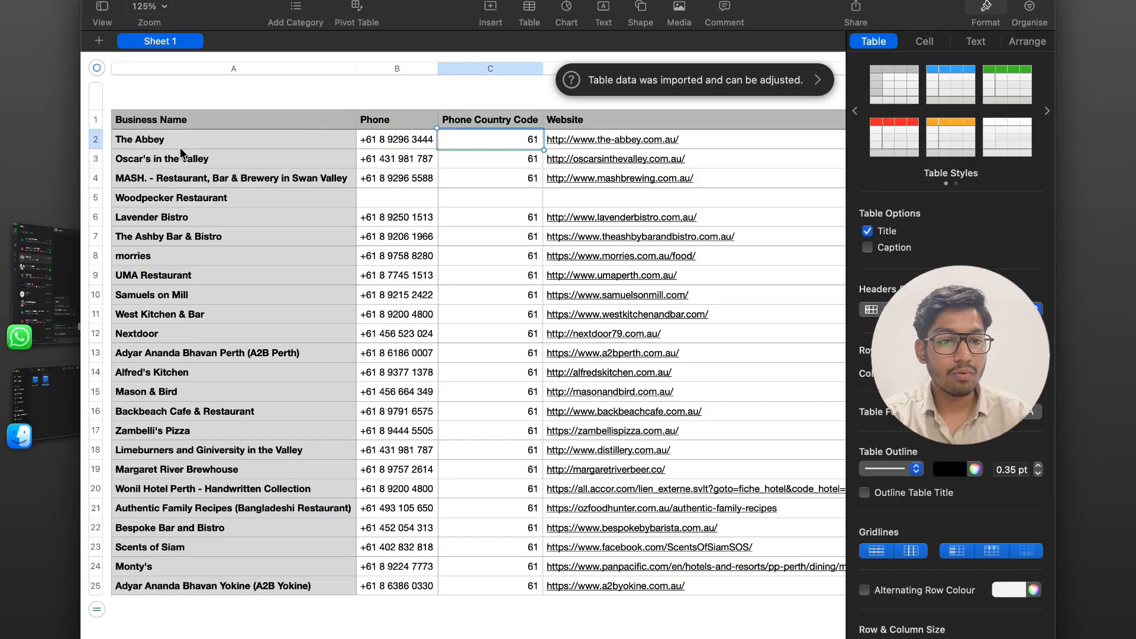
pyautogui.hscroll(3)
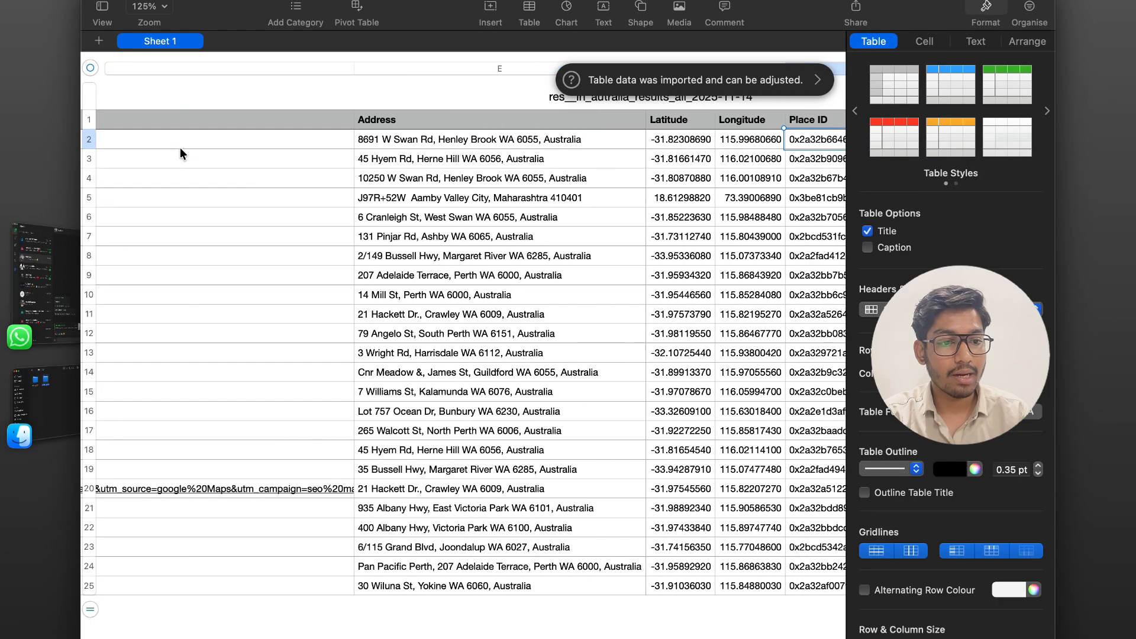
pyautogui.hscroll(3)
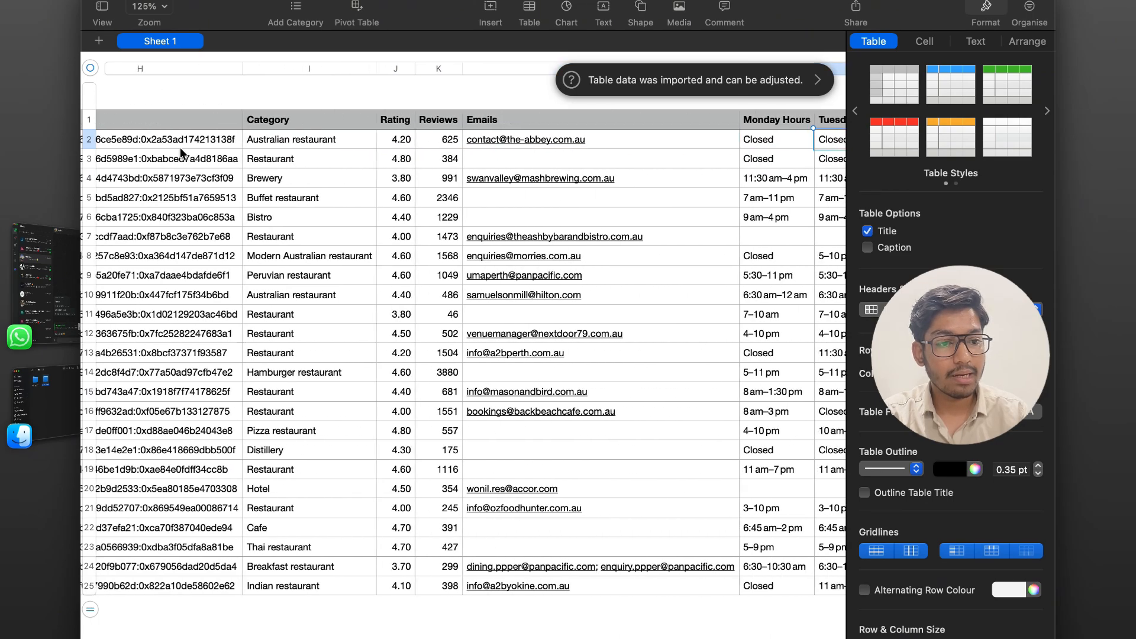
pyautogui.hscroll(3)
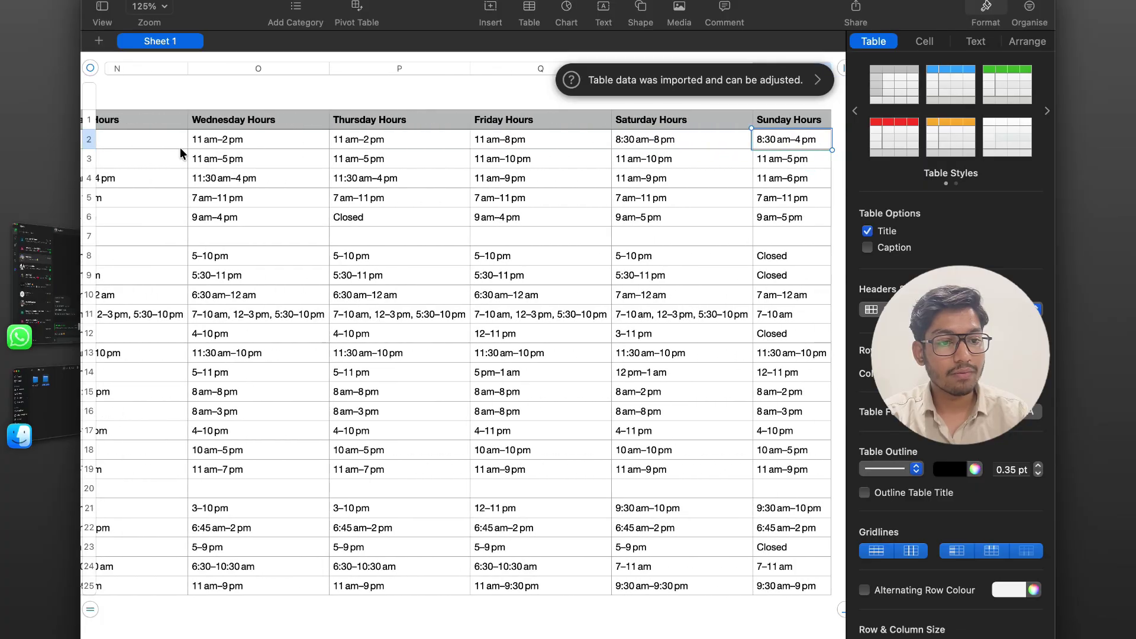
pyautogui.click(539, 139)
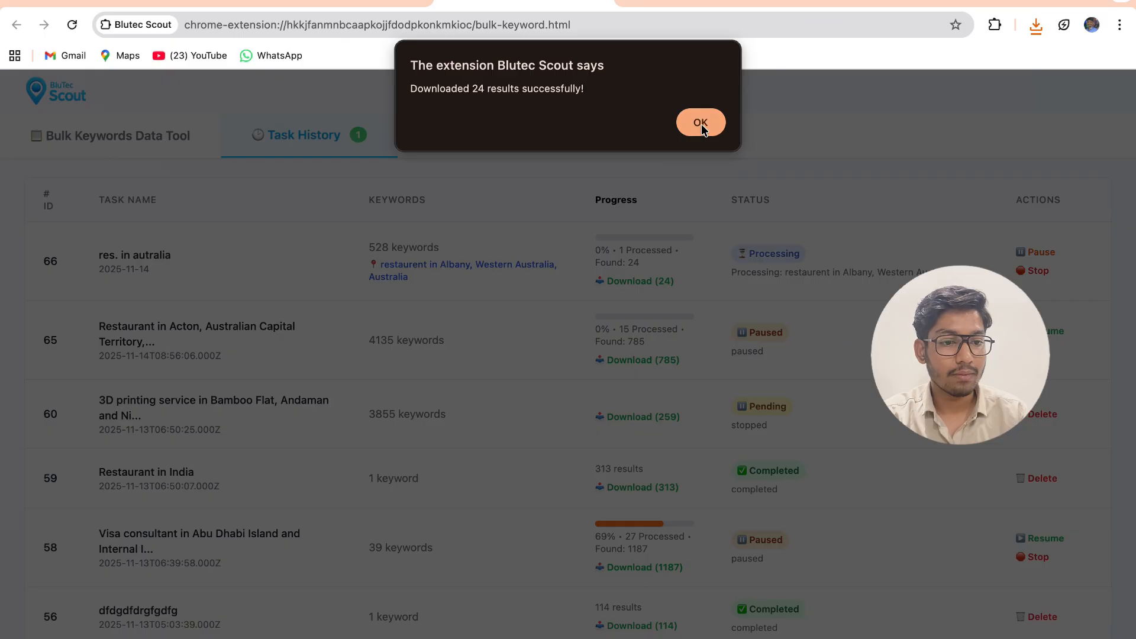
# - Dismiss the download notice, pause task 66, and resume Acton restaurant task 65
pyautogui.click(700, 122)
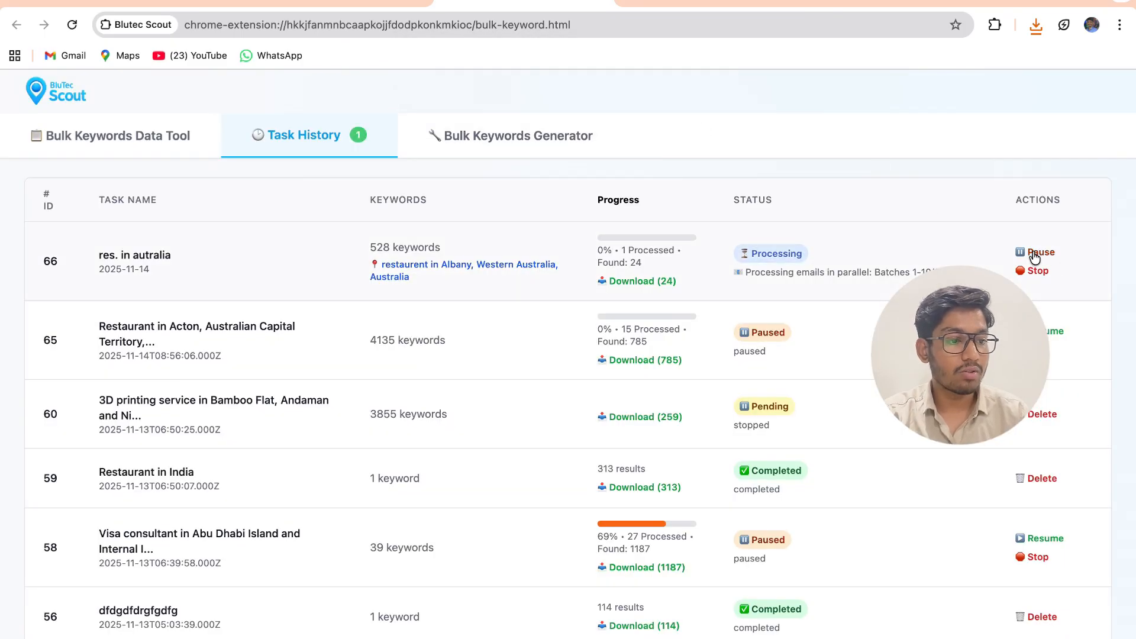
pyautogui.click(1035, 251)
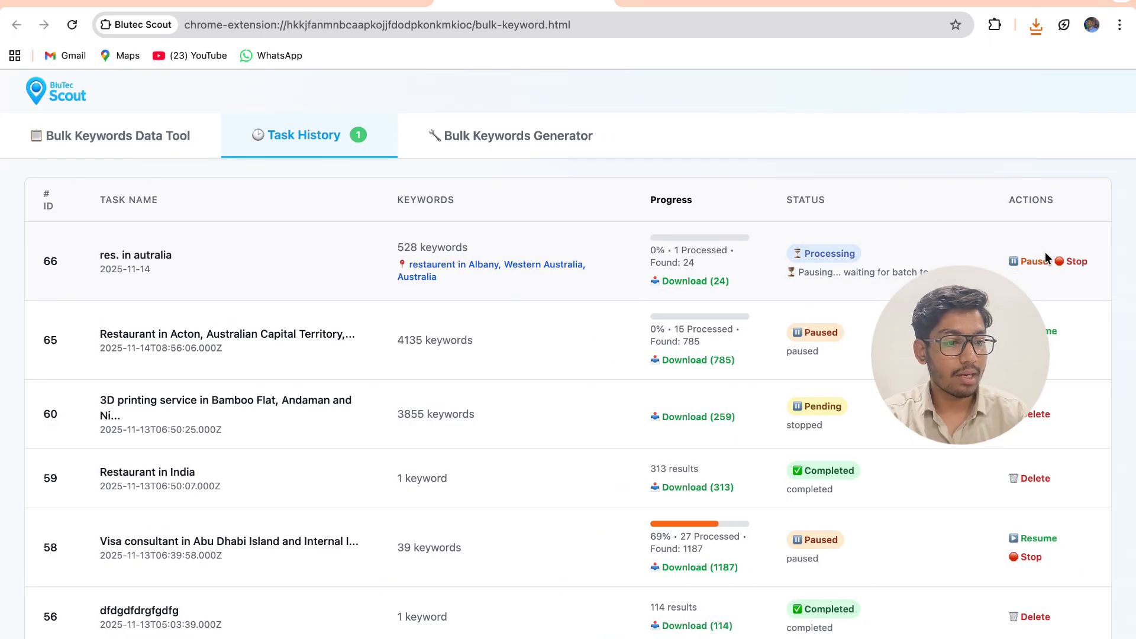
pyautogui.moveTo(1042, 313)
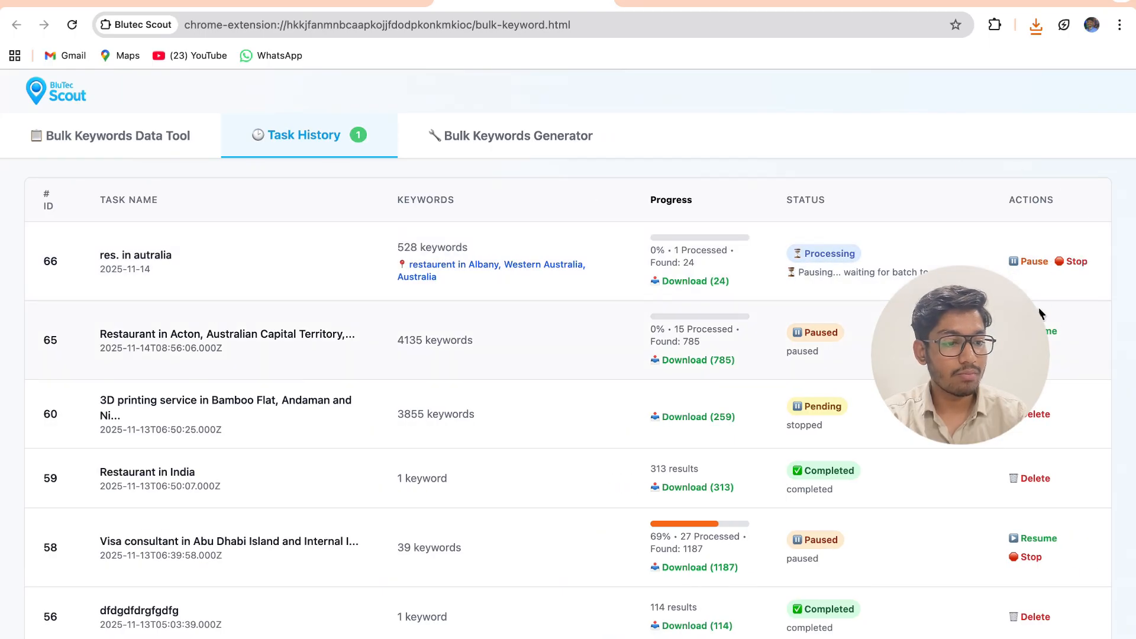
pyautogui.click(1038, 332)
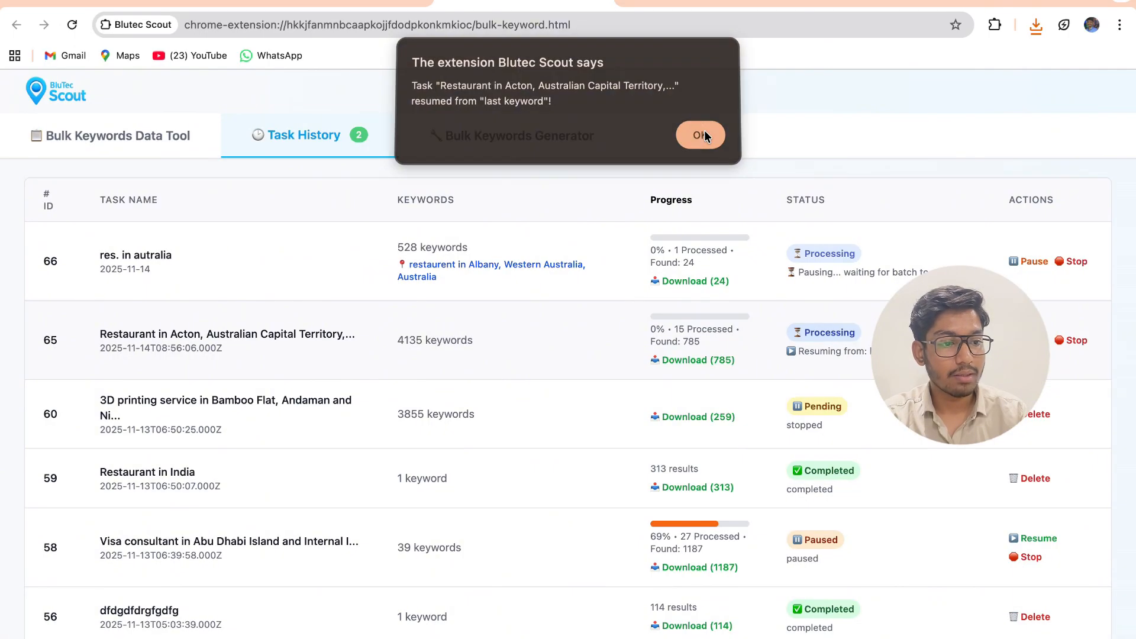
pyautogui.click(699, 135)
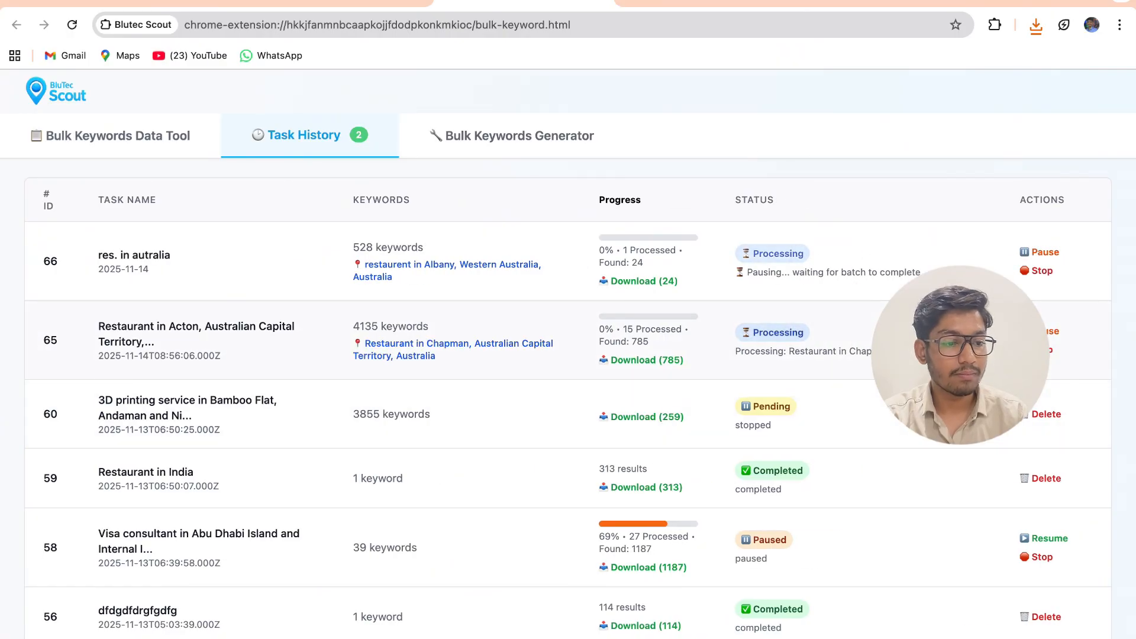